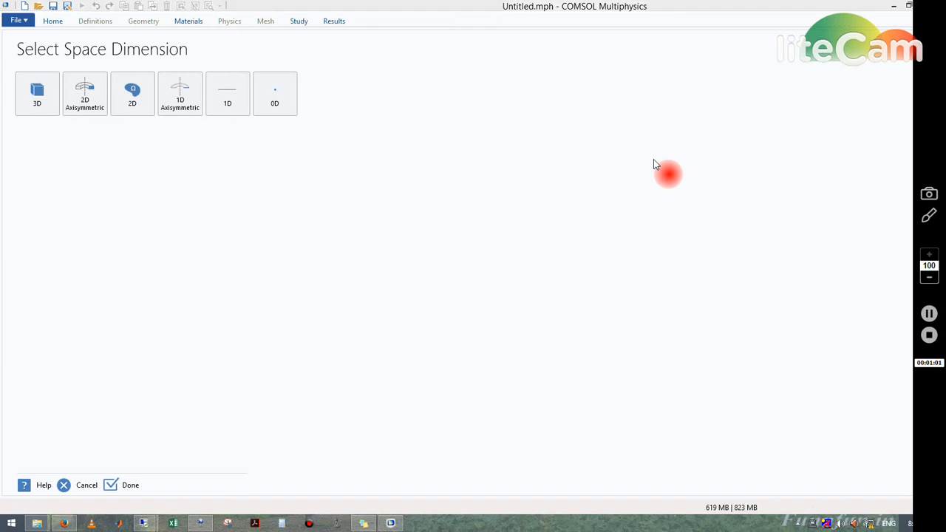
Step: Choose 2D as the space dimension so the Select Physics list appears
left_click(133, 94)
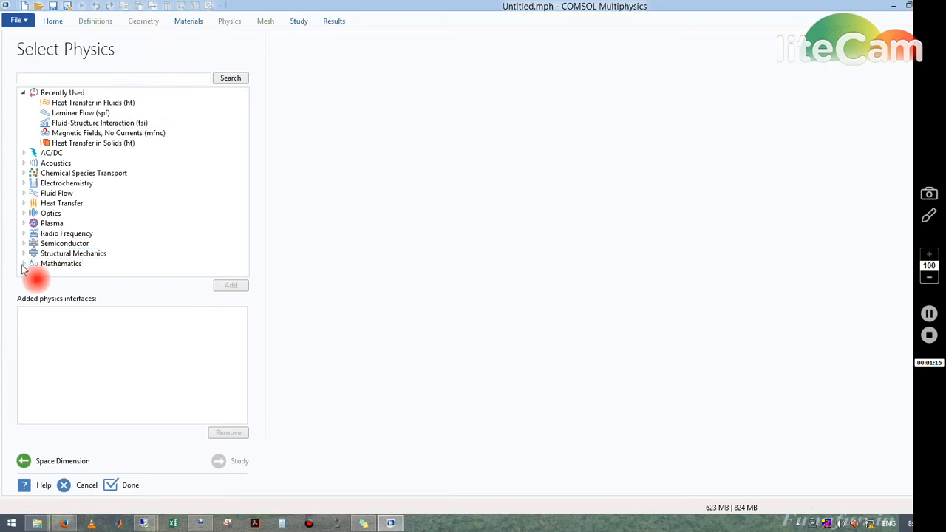
Step: Expand Mathematics and its PDE Interfaces group, browsing the coefficient, general, wave and weak form PDEs
left_click(24, 263)
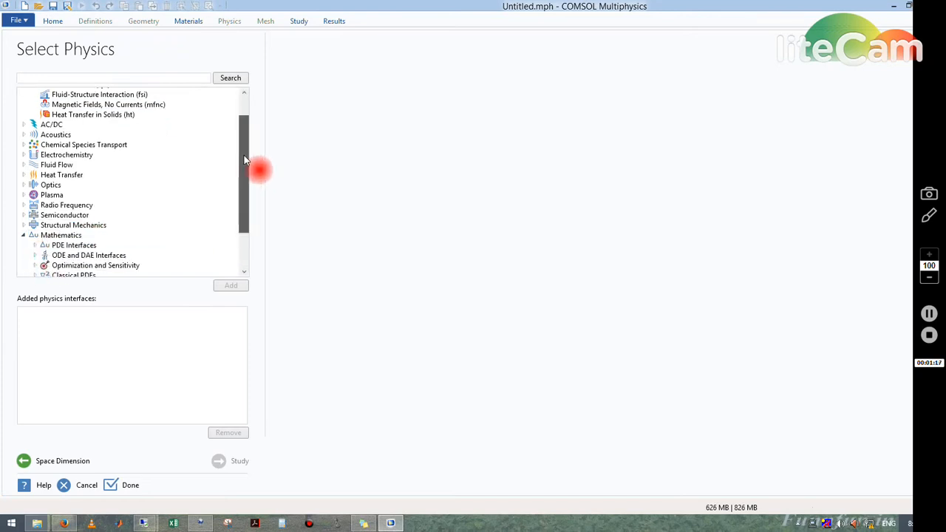
scroll("down", 3)
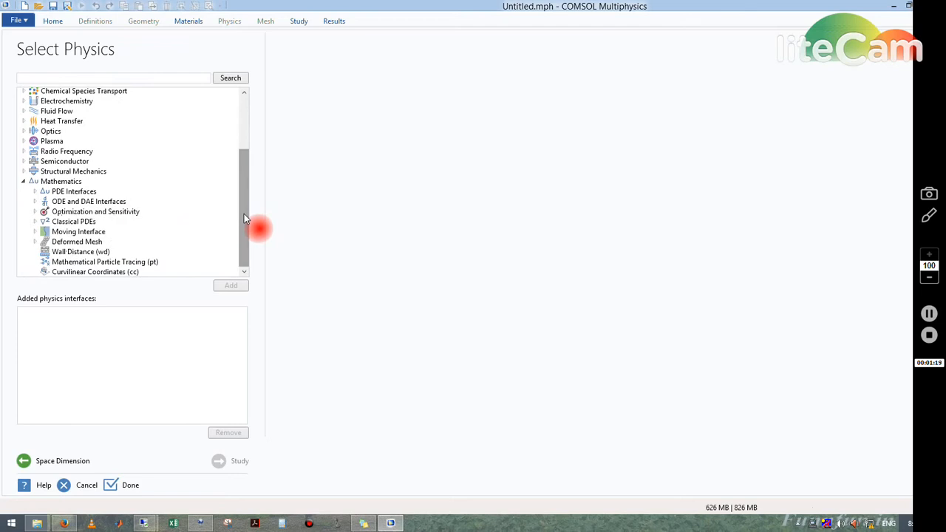
left_click(73, 191)
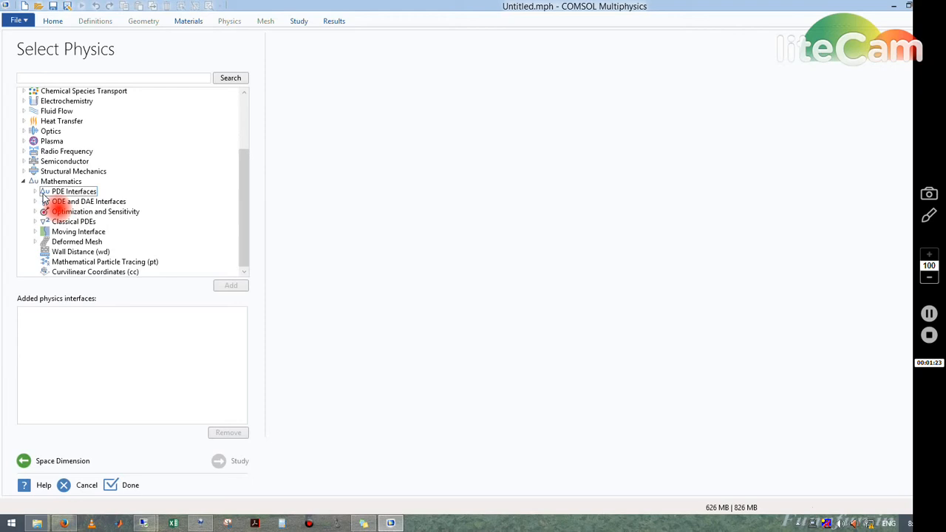
left_click(35, 191)
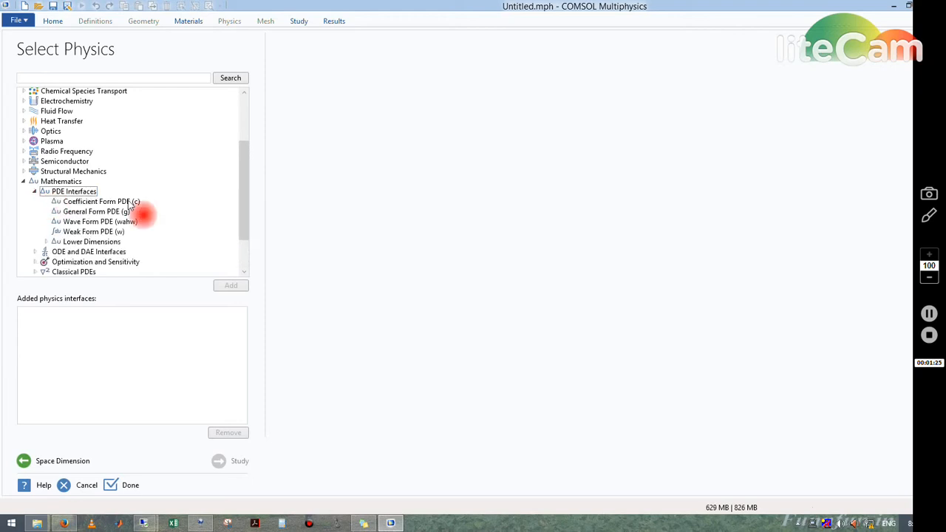
scroll("down", 3)
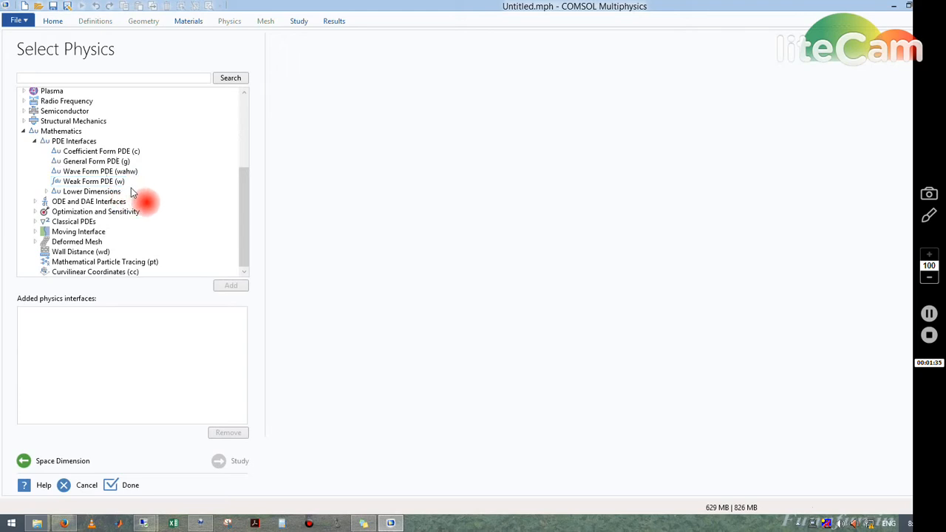
mouse_move(38, 180)
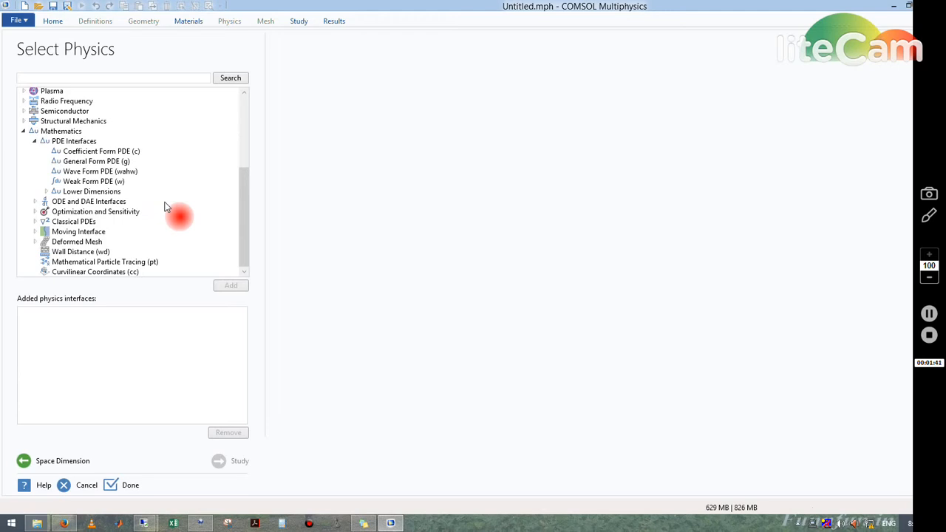
left_click(89, 201)
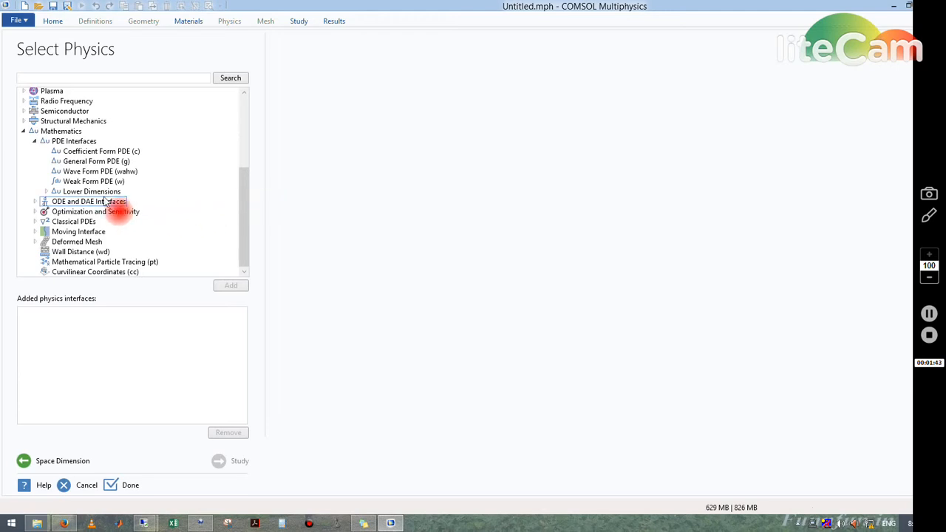
left_click(92, 192)
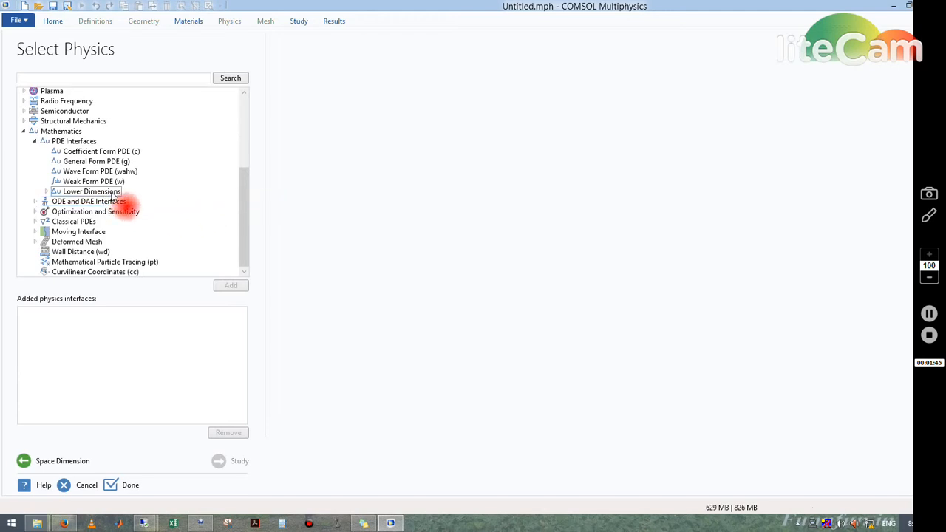
left_click(88, 201)
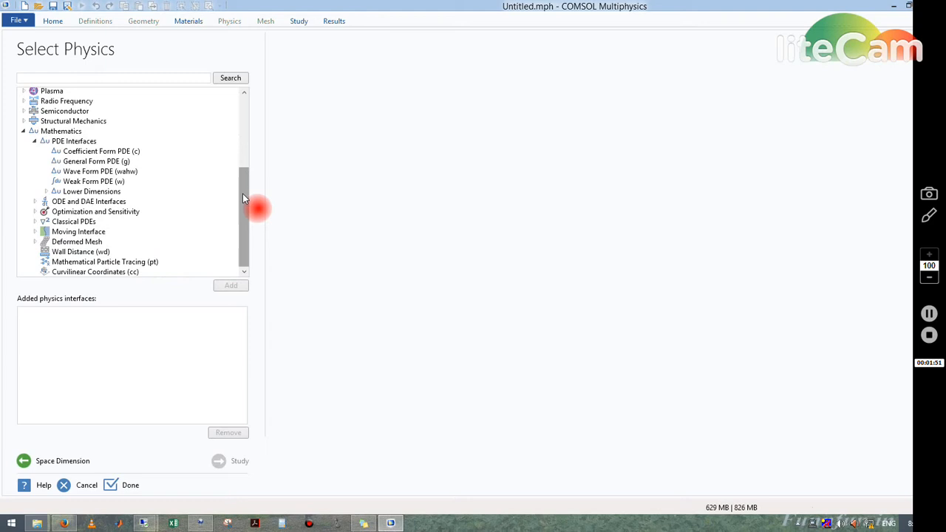
mouse_move(176, 235)
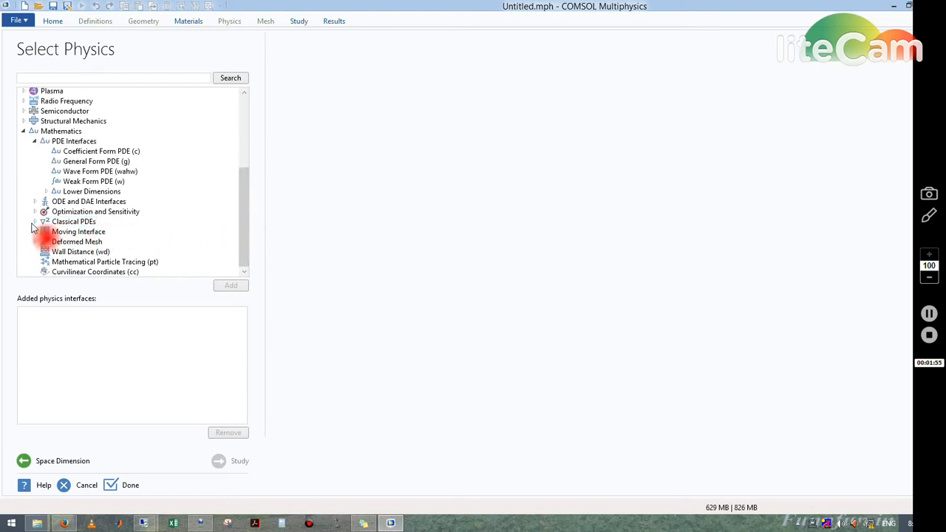
Step: Expand Classical PDEs and review the Poisson, Helmholtz, Heat and Convection-Diffusion descriptions
left_click(35, 221)
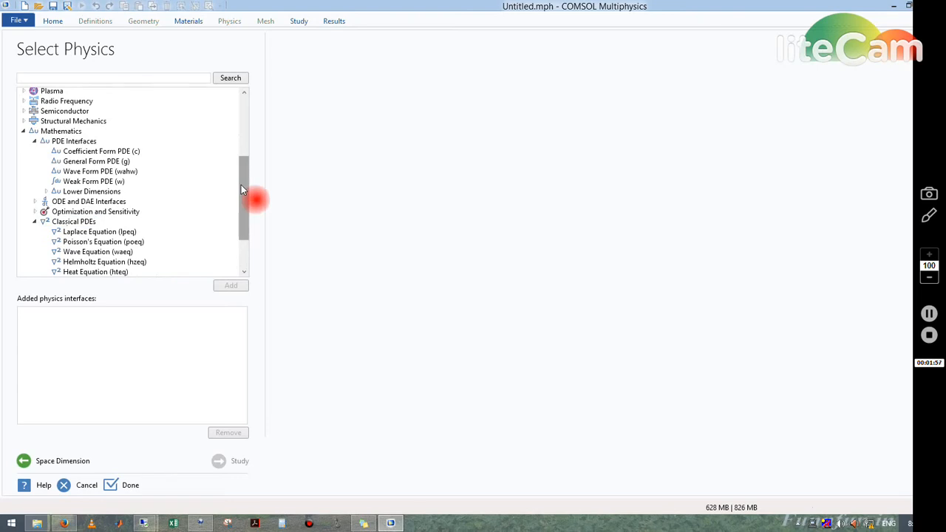
scroll("down", 3)
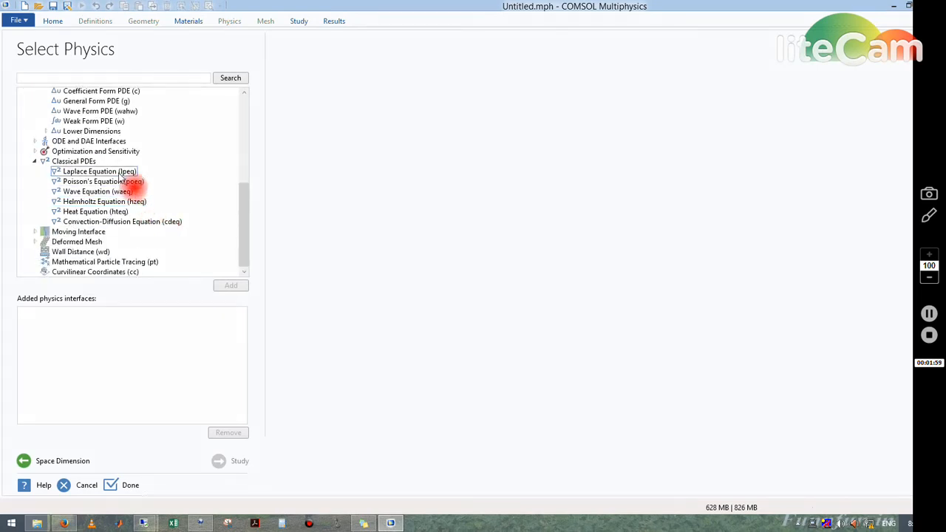
left_click(98, 180)
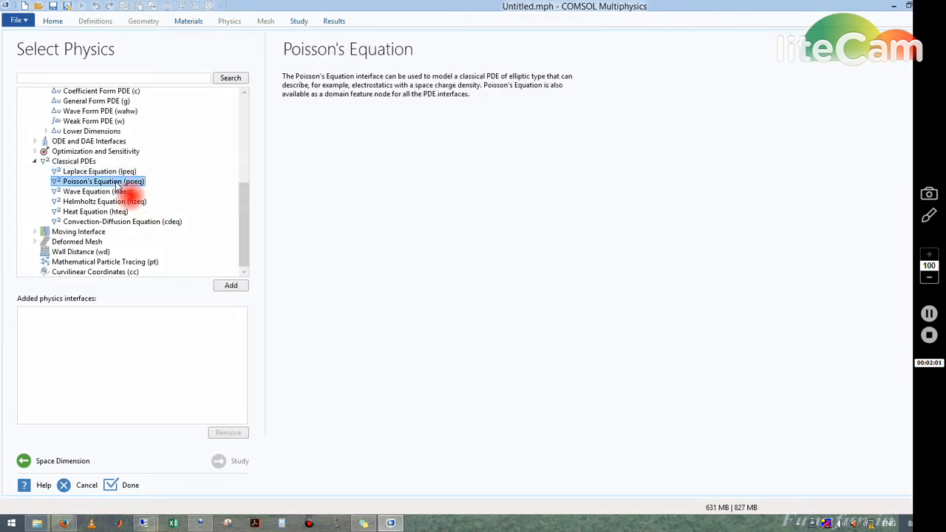
left_click(103, 201)
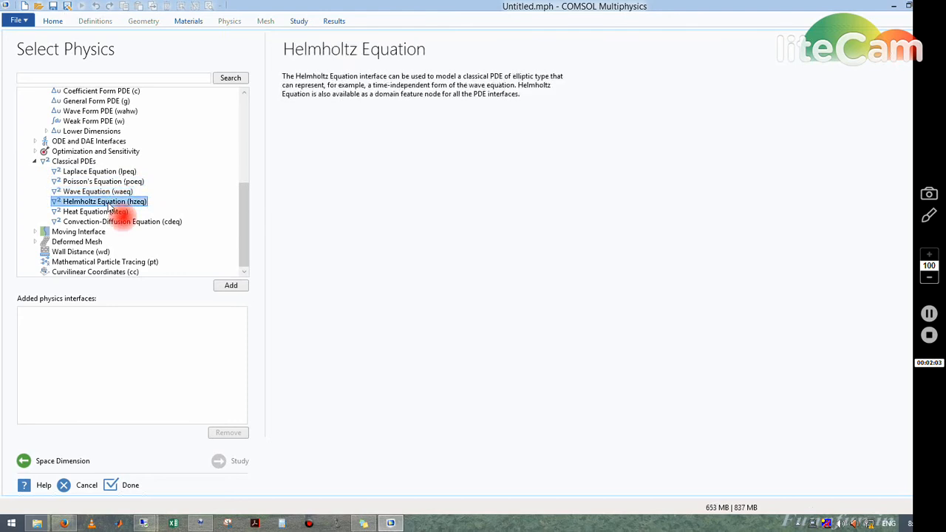
left_click(94, 211)
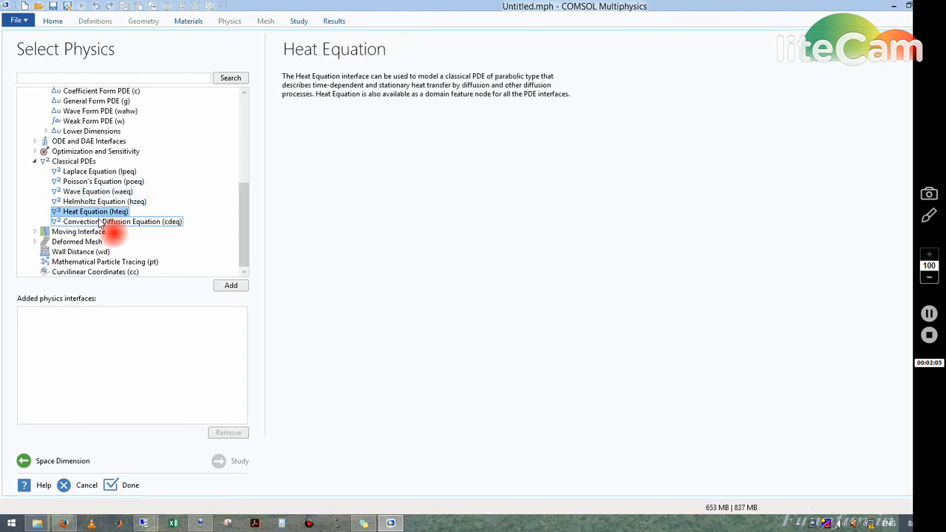
left_click(116, 222)
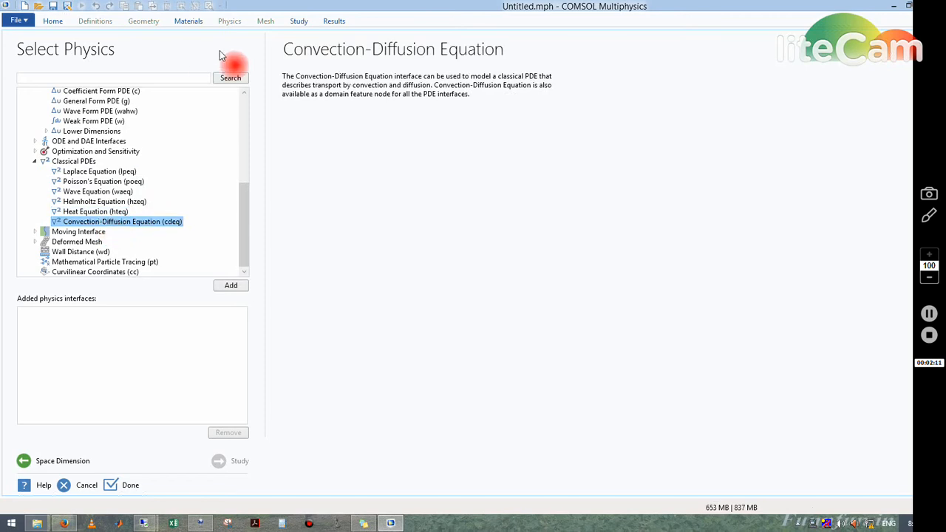
mouse_move(210, 177)
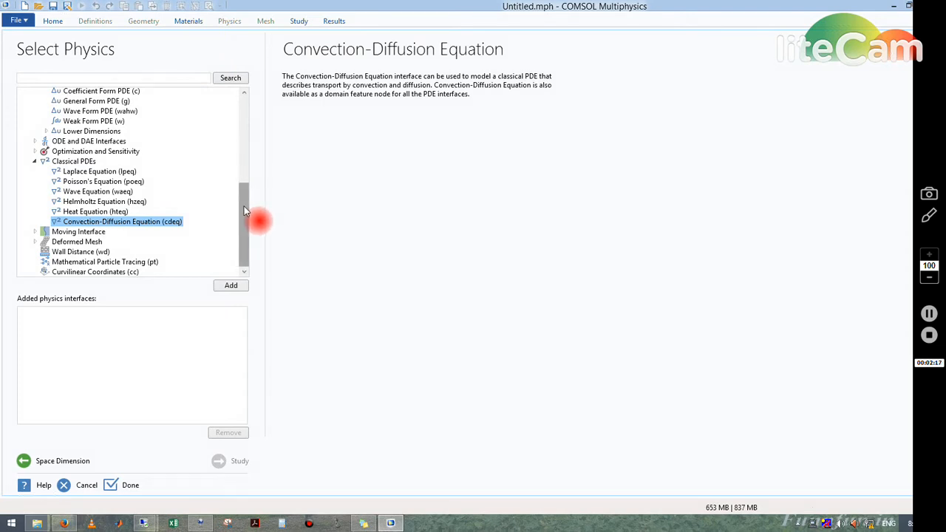
scroll("up", 3)
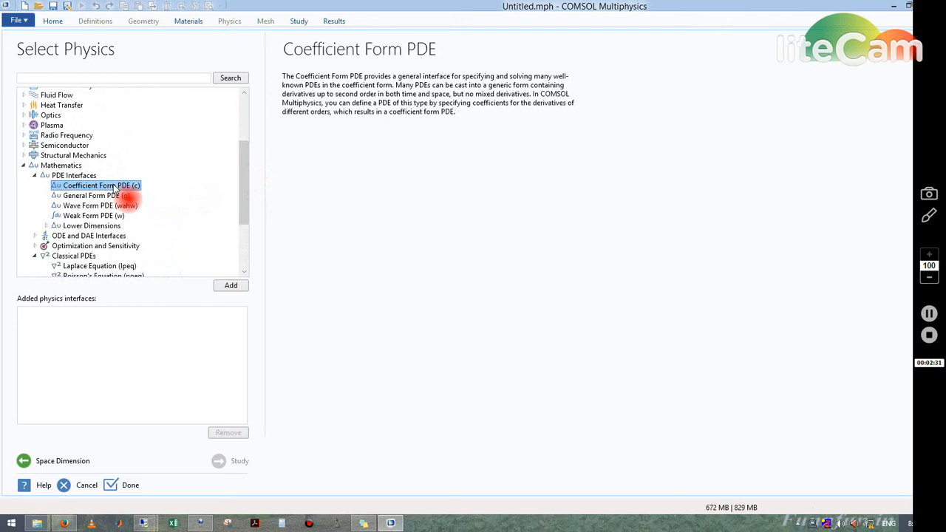
scroll("down", 3)
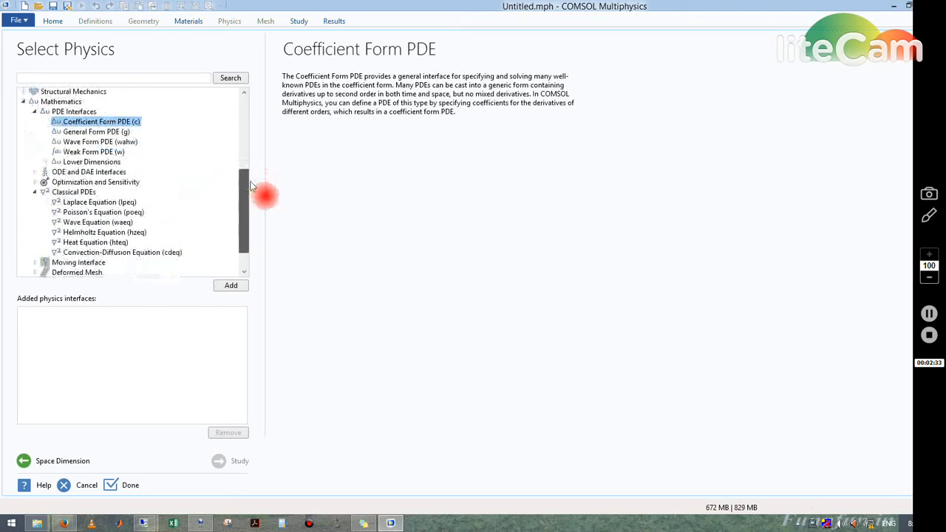
scroll("down", 3)
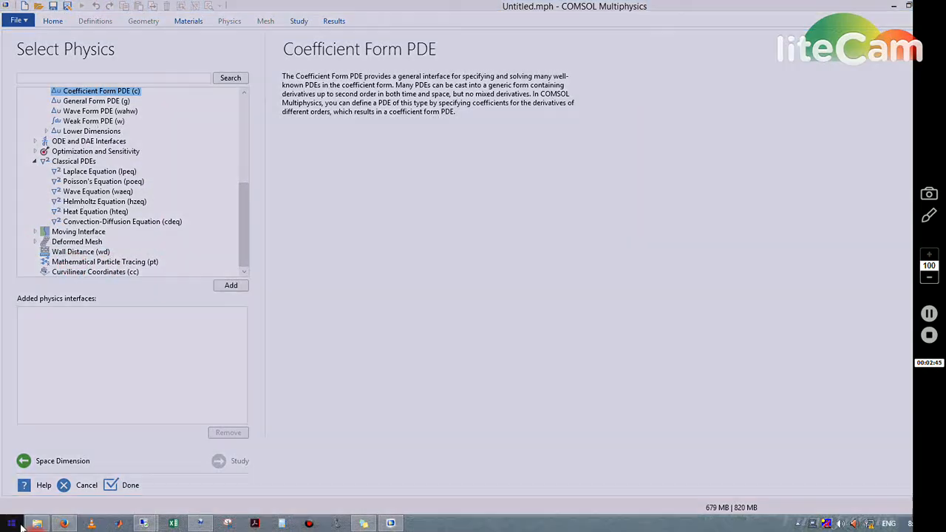
Step: Launch Paint from Start search and draw a square for the domain
left_click(12, 523)
type("paint")
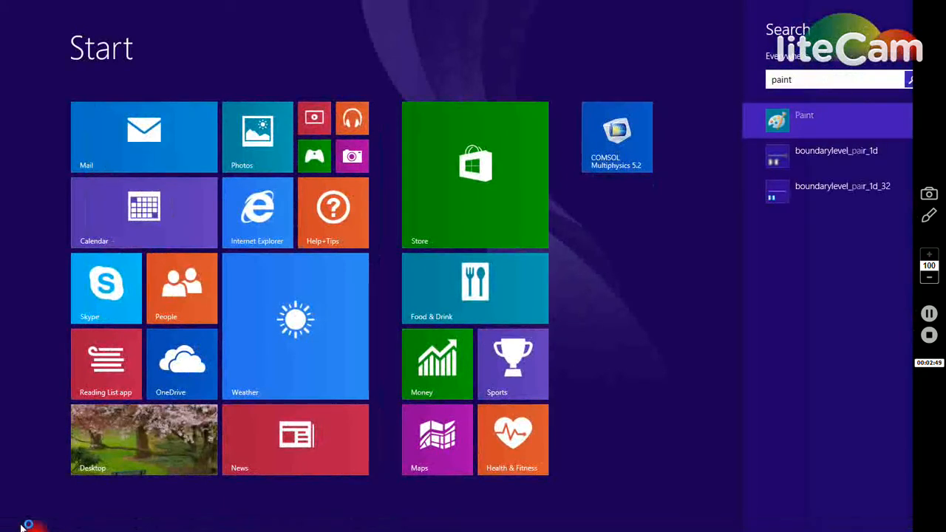
left_click(805, 115)
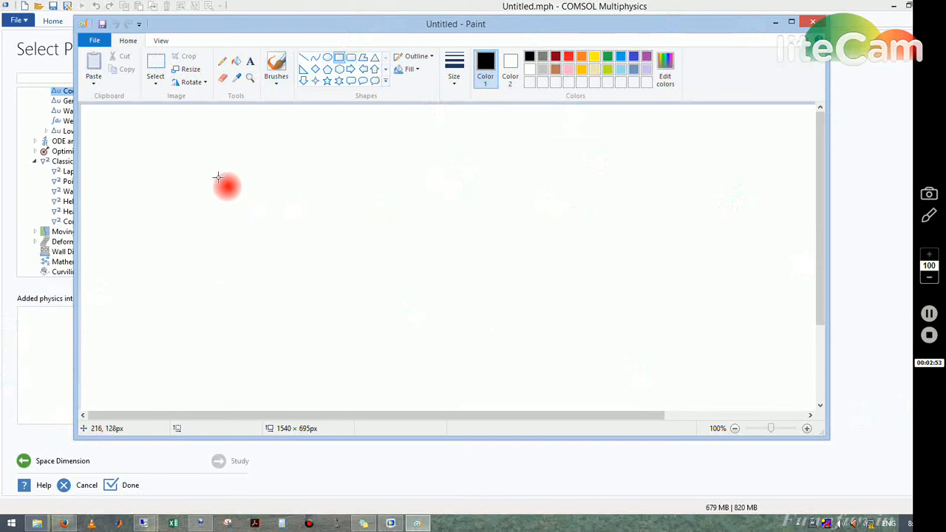
left_click_drag(219, 177, 373, 284)
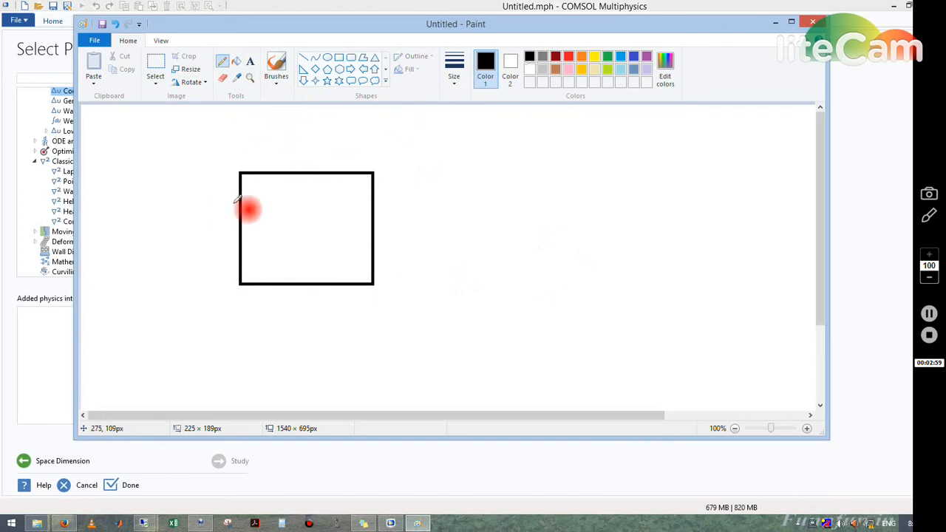
Step: Label the square's edges T1 to T4 and mark the top edge 400K
left_click_drag(238, 198, 322, 142)
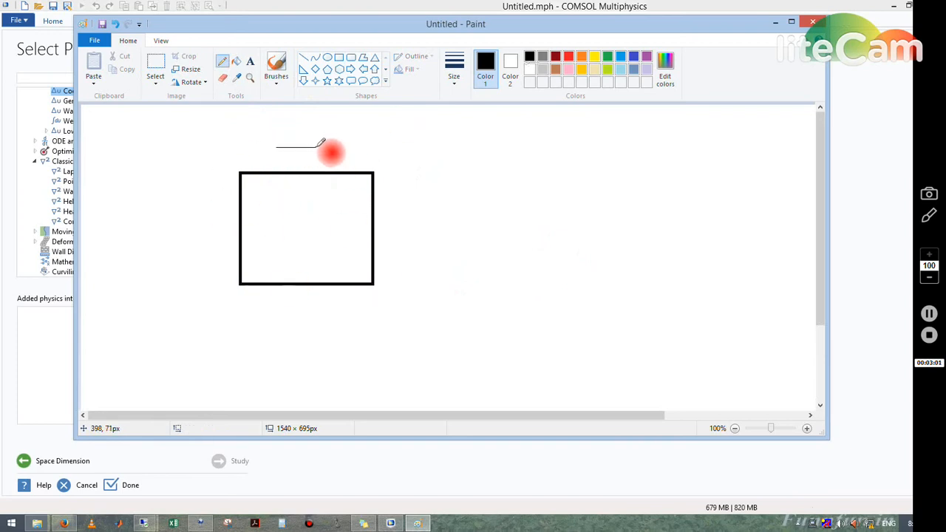
left_click_drag(303, 155, 303, 165)
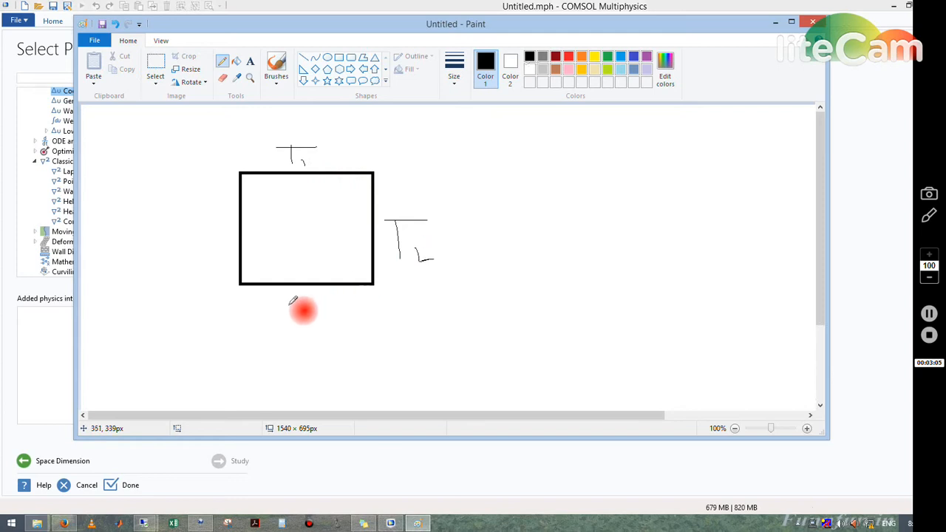
left_click_drag(303, 306, 333, 333)
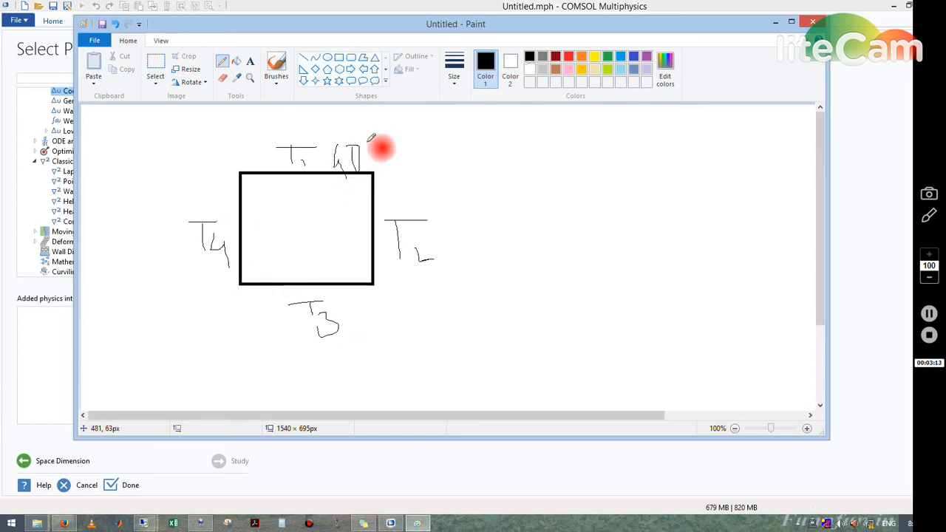
left_click_drag(370, 145, 406, 131)
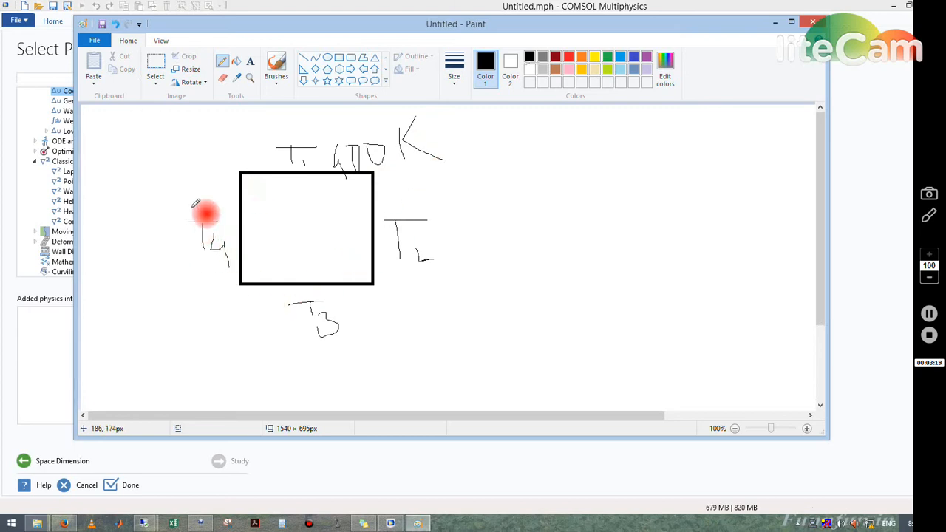
mouse_move(269, 195)
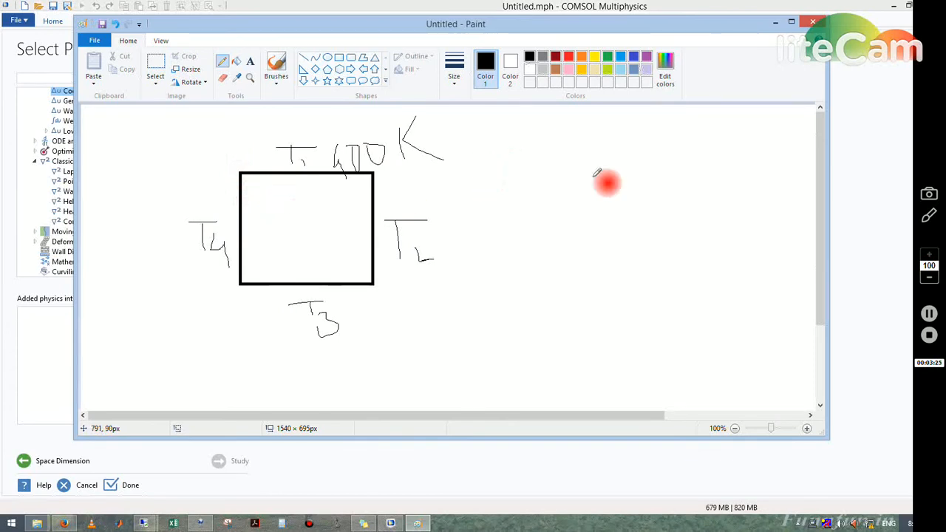
mouse_move(523, 204)
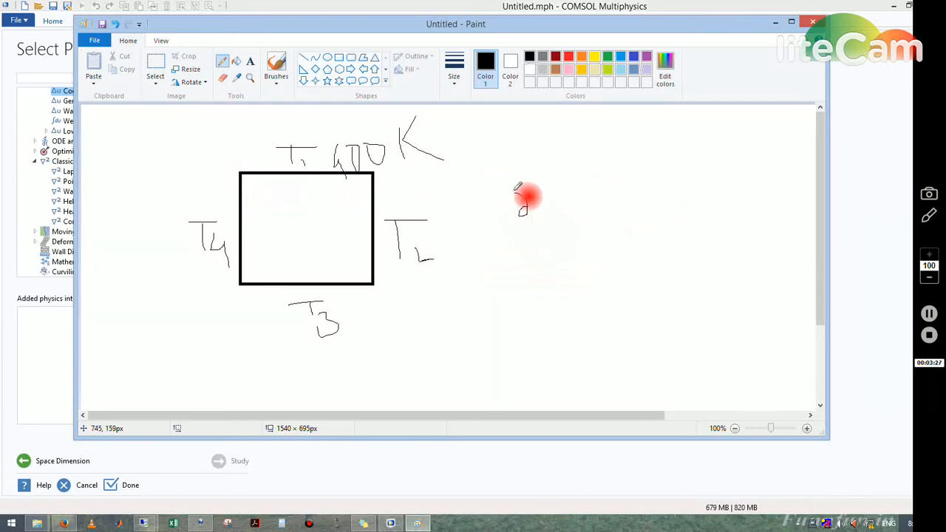
Step: Write the Laplace equation d²T/dx² + d²T/dy² = 0 beside the square
left_click_drag(520, 207, 547, 200)
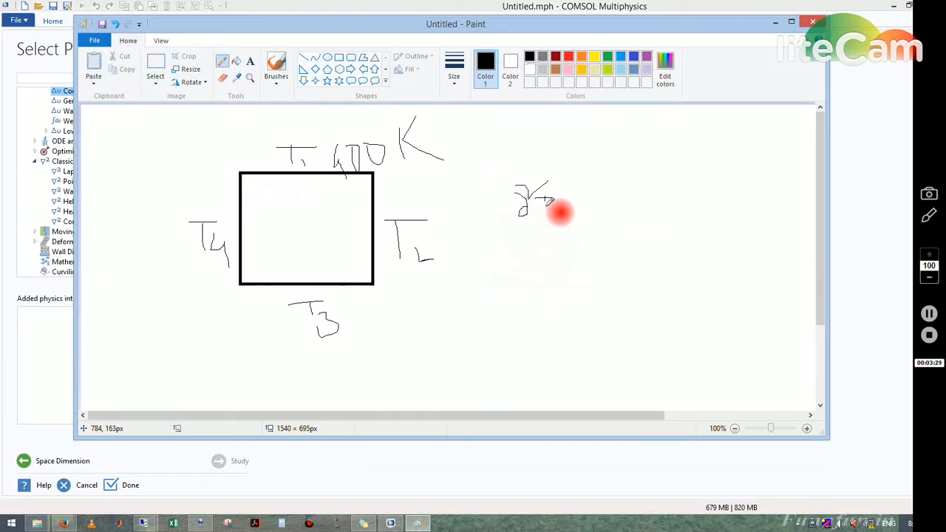
left_click_drag(539, 214, 532, 254)
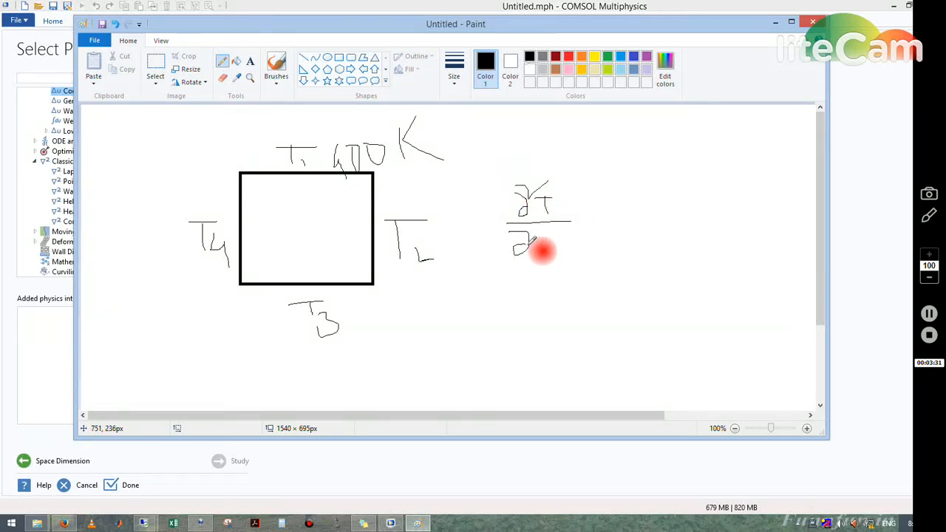
left_click_drag(521, 248, 584, 237)
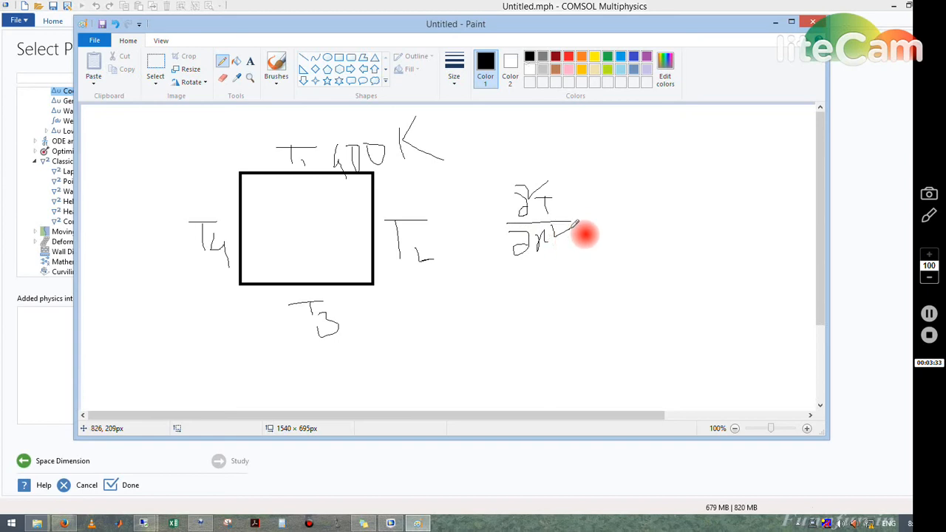
left_click_drag(584, 234, 628, 214)
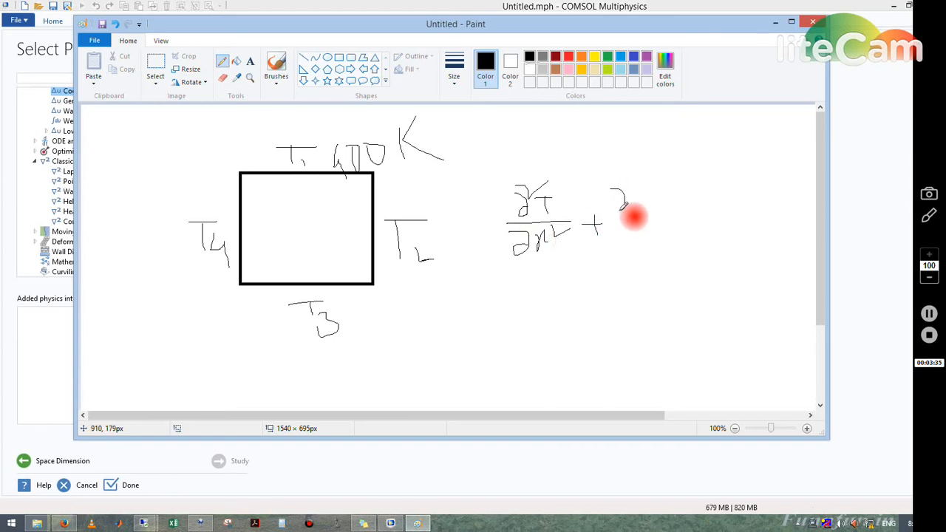
left_click_drag(633, 207, 658, 214)
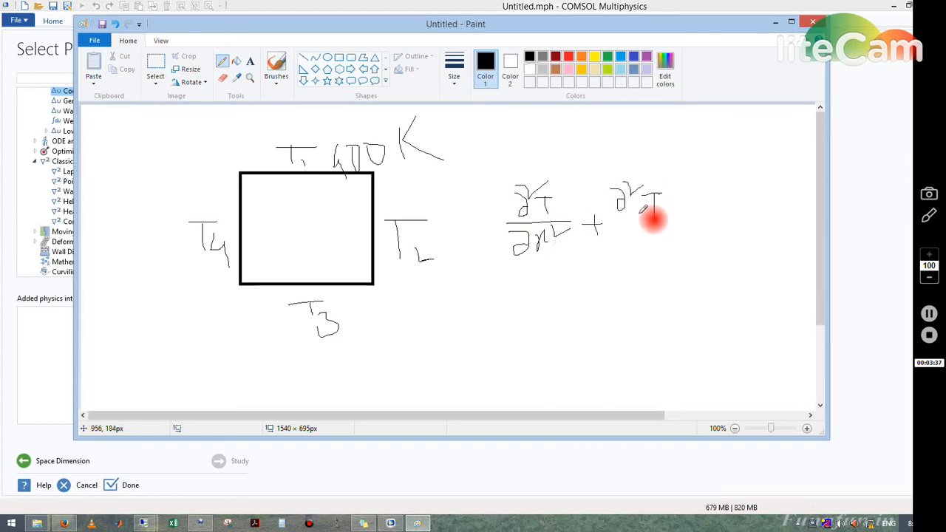
left_click_drag(648, 222, 669, 251)
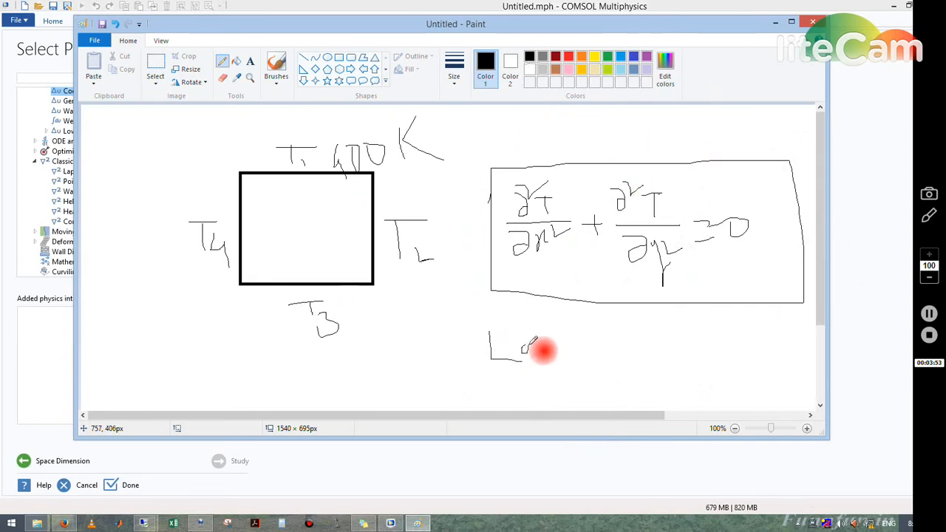
Step: Write 'Laplace' below the boxed equation and close Paint
left_click_drag(532, 351, 584, 352)
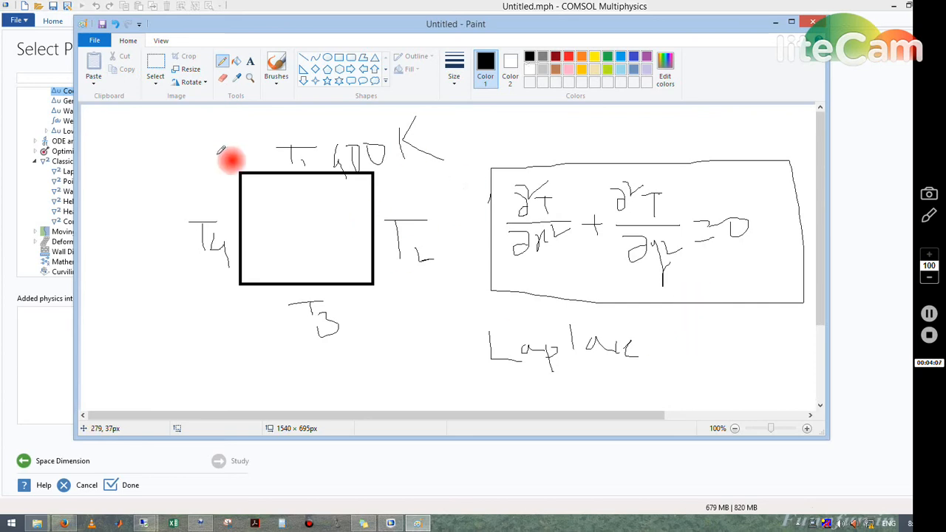
mouse_move(585, 318)
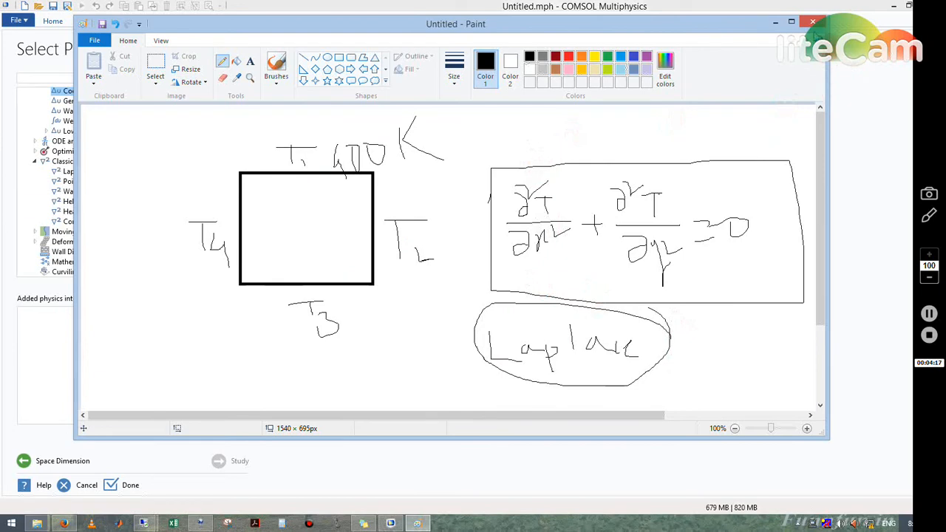
left_click(813, 21)
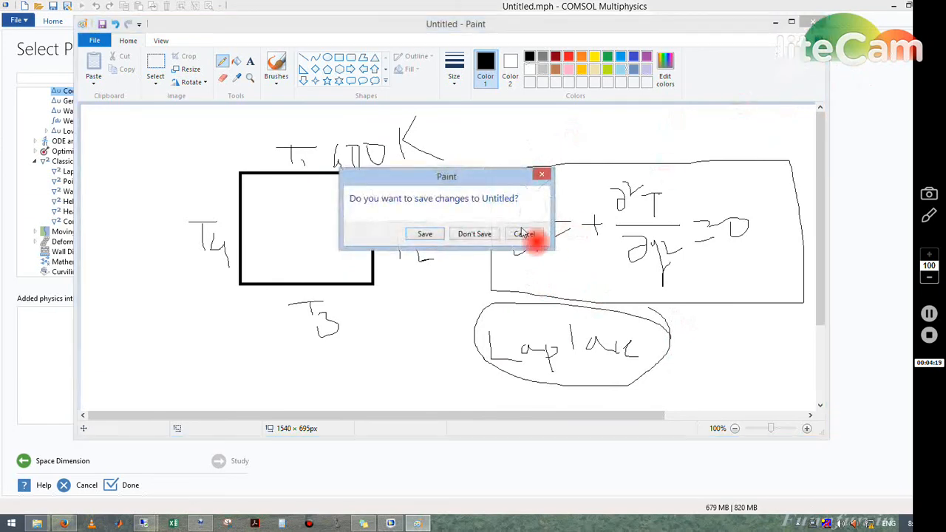
Step: Discard the Paint sketch and add the Laplace Equation physics to the model
left_click(475, 233)
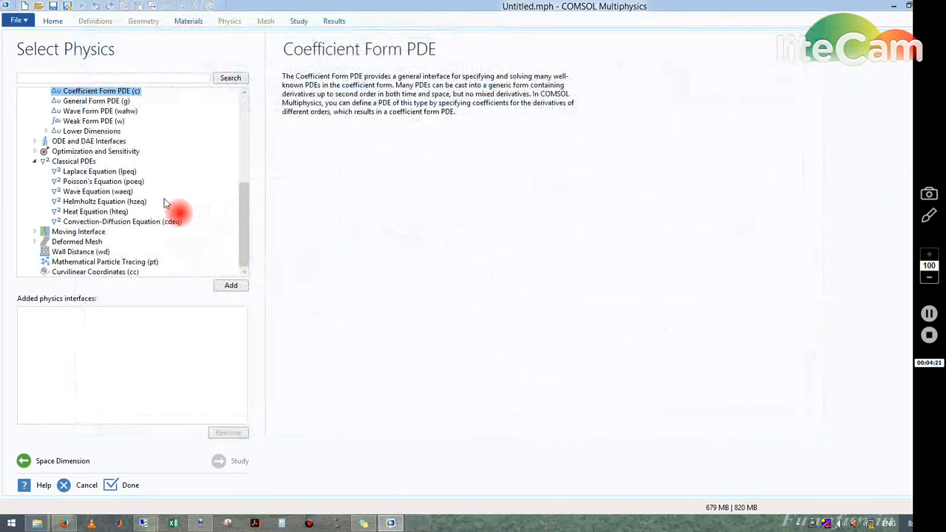
left_click(100, 172)
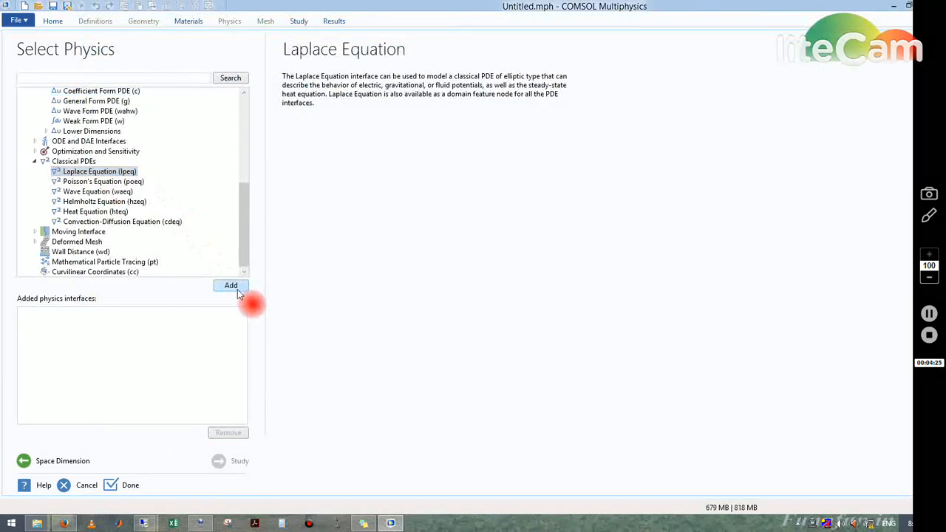
left_click(231, 286)
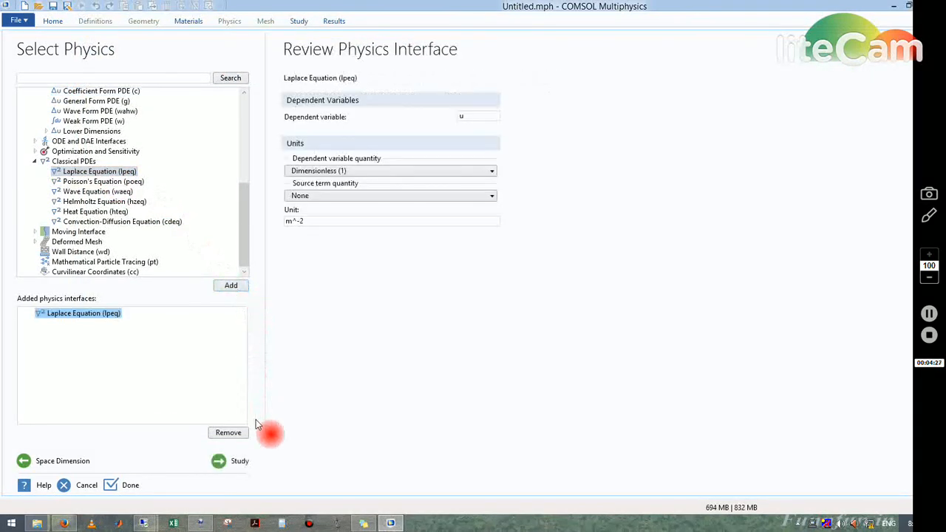
Step: Add a Stationary study and finish the Model Wizard
left_click(239, 461)
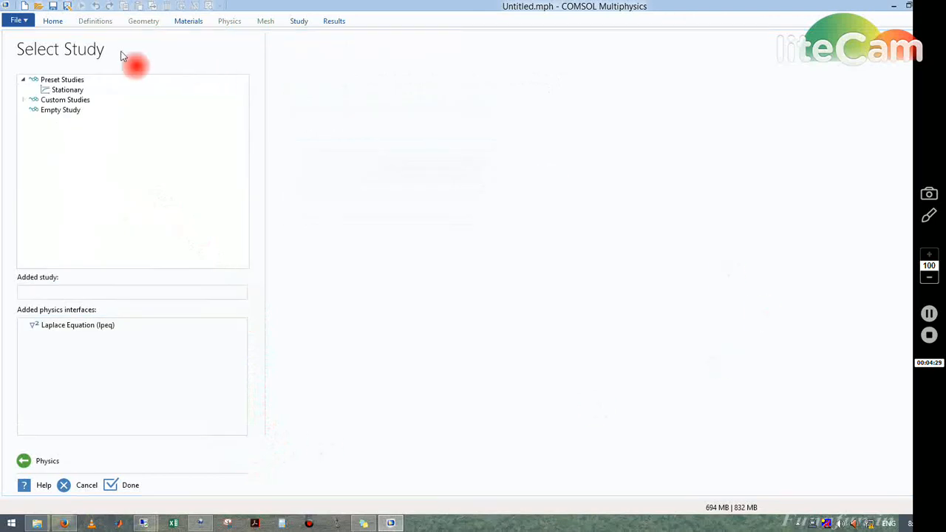
left_click(68, 90)
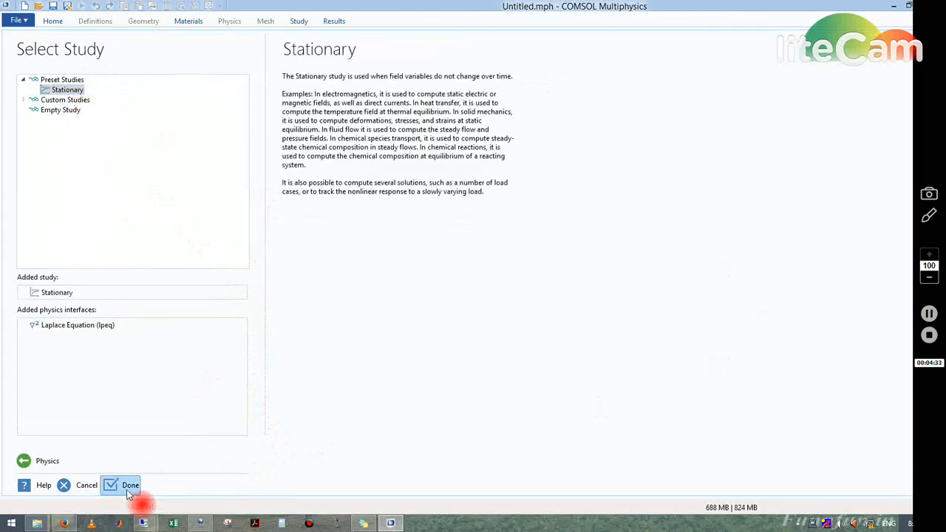
left_click(130, 485)
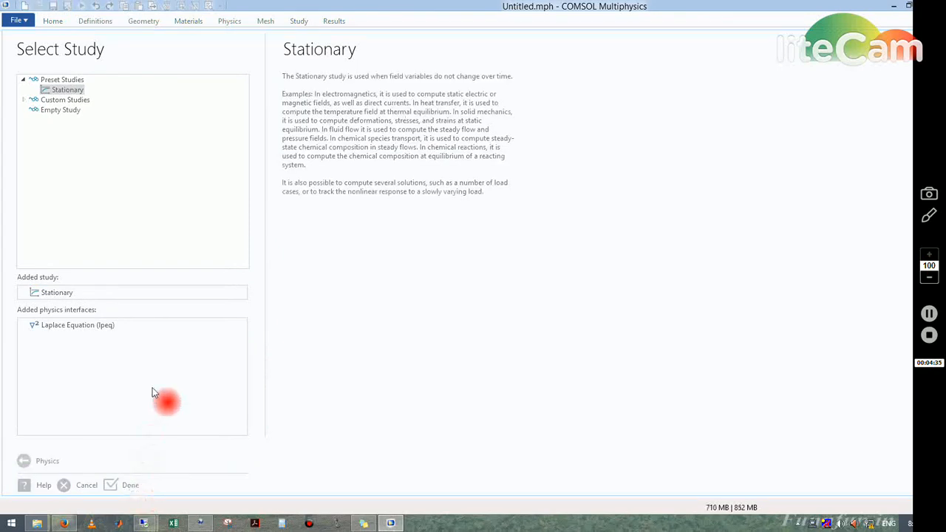
left_click(130, 485)
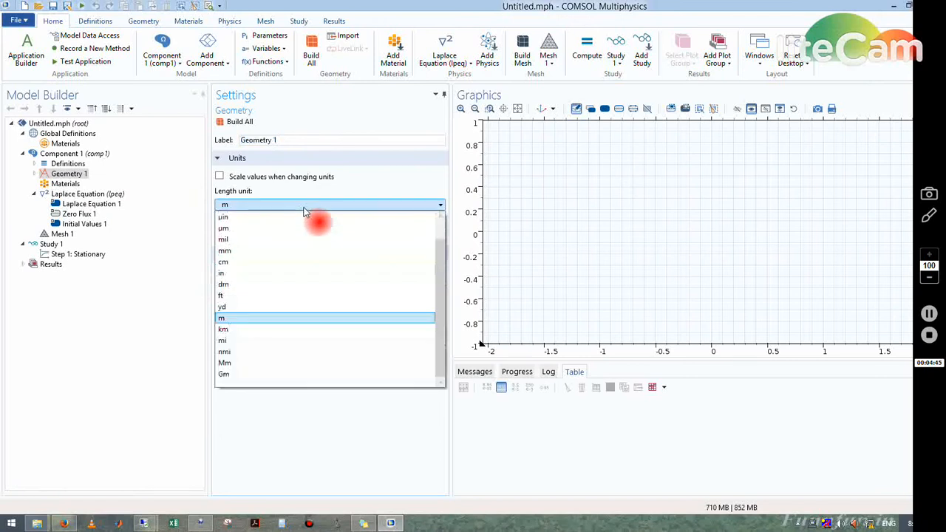
Step: Set the length unit to cm and build a square of side 5 at the origin
left_click(223, 261)
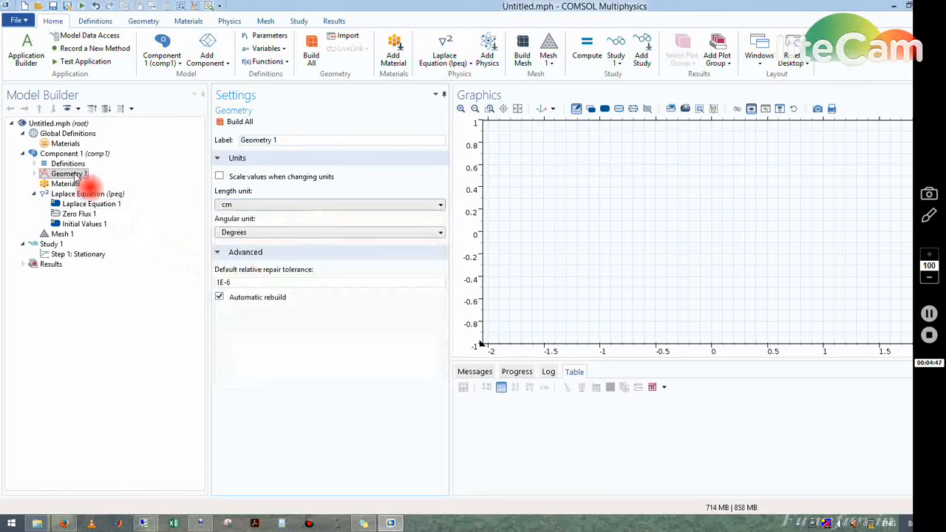
right_click(70, 173)
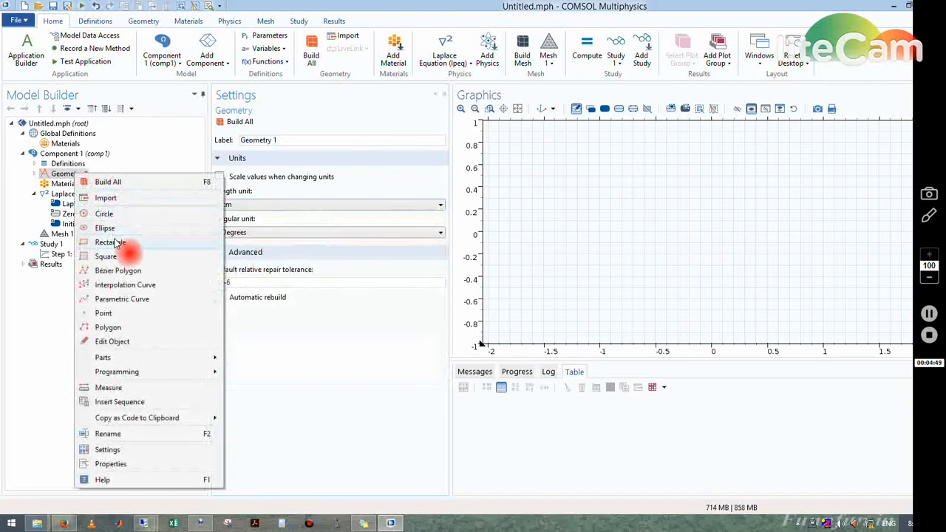
mouse_move(106, 257)
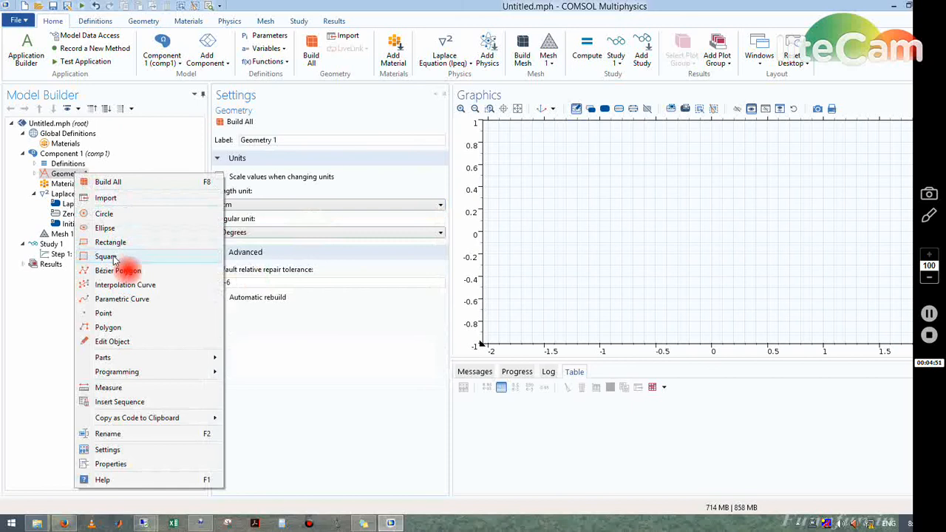
left_click(107, 257)
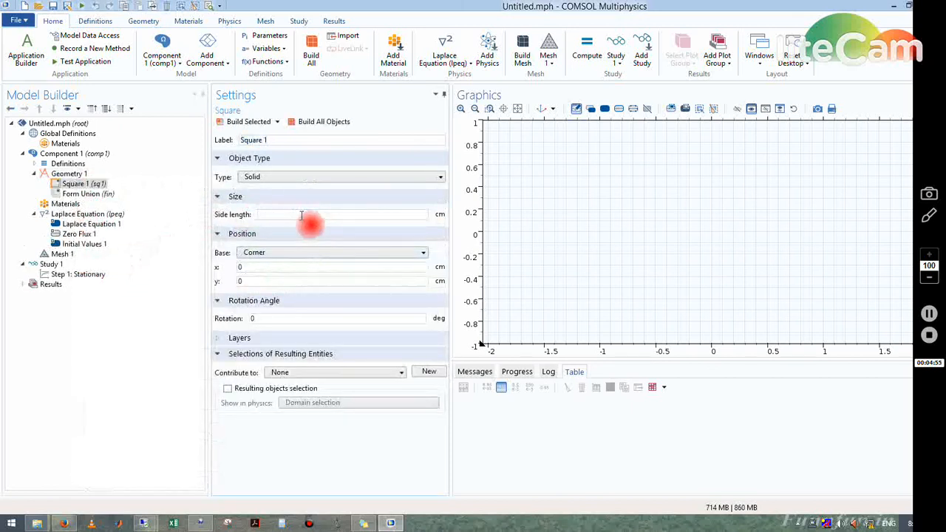
type("5")
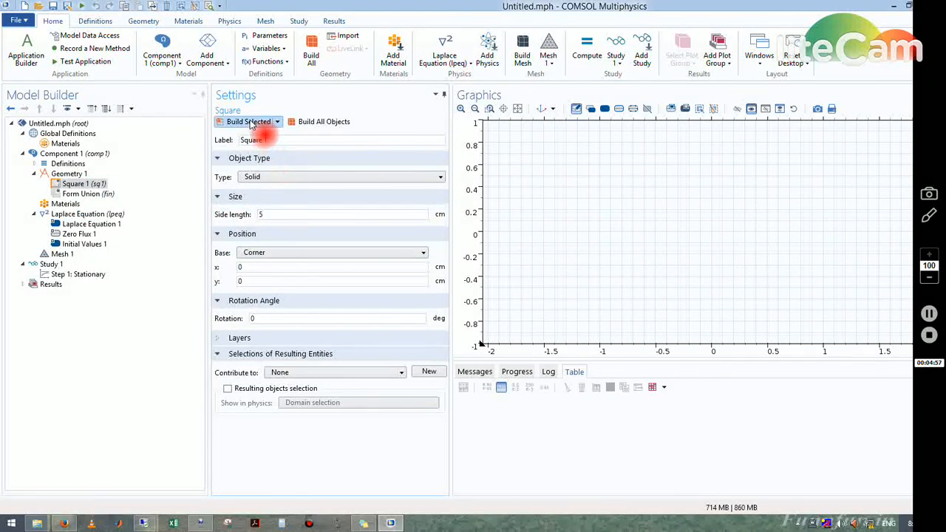
left_click(249, 121)
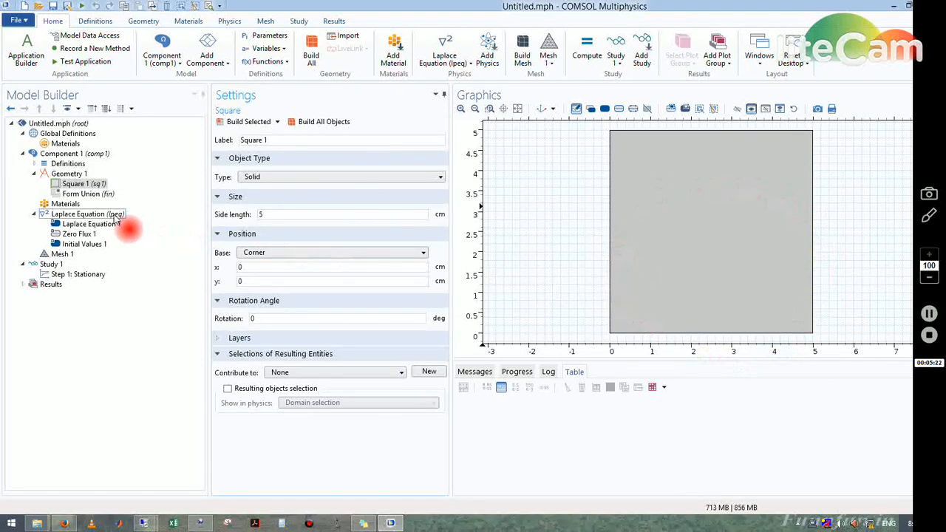
Step: Enable equation view and inspect the Laplace Equation 1 governing equation and variables
left_click(87, 213)
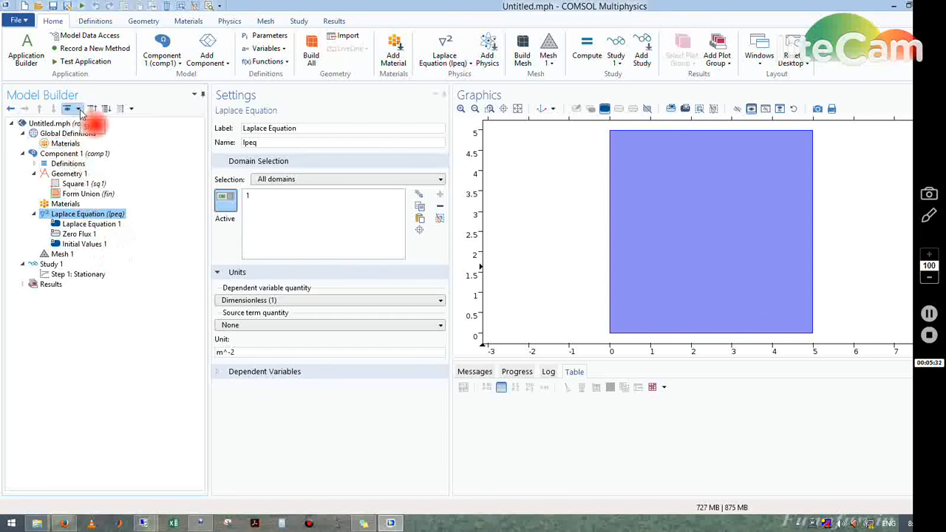
left_click(80, 109)
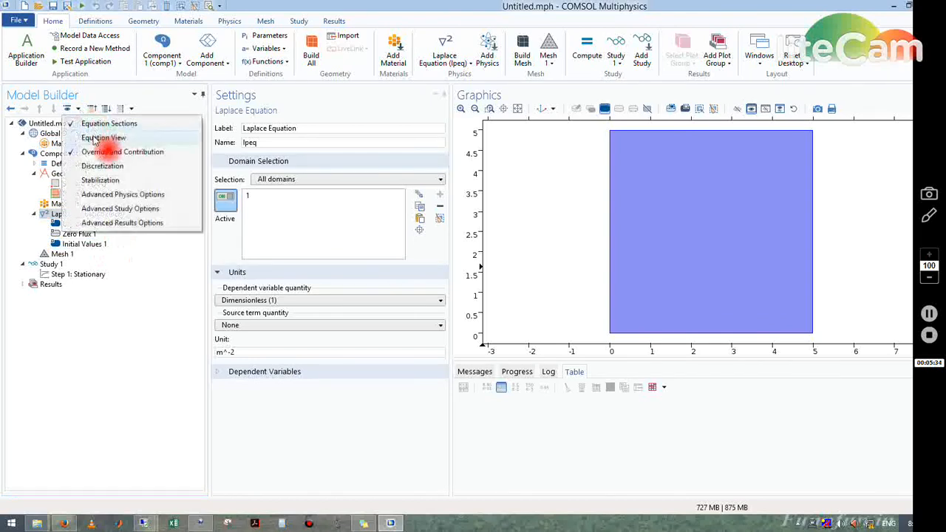
left_click(103, 137)
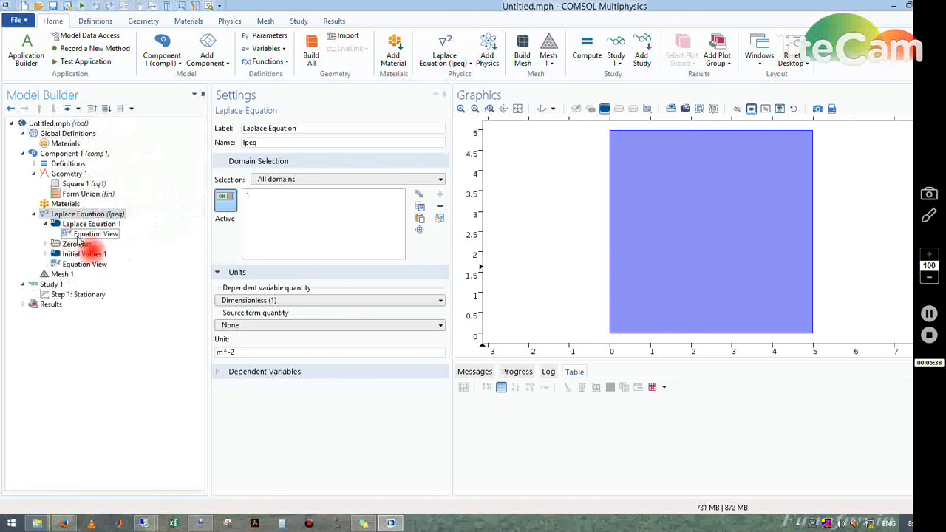
left_click(95, 234)
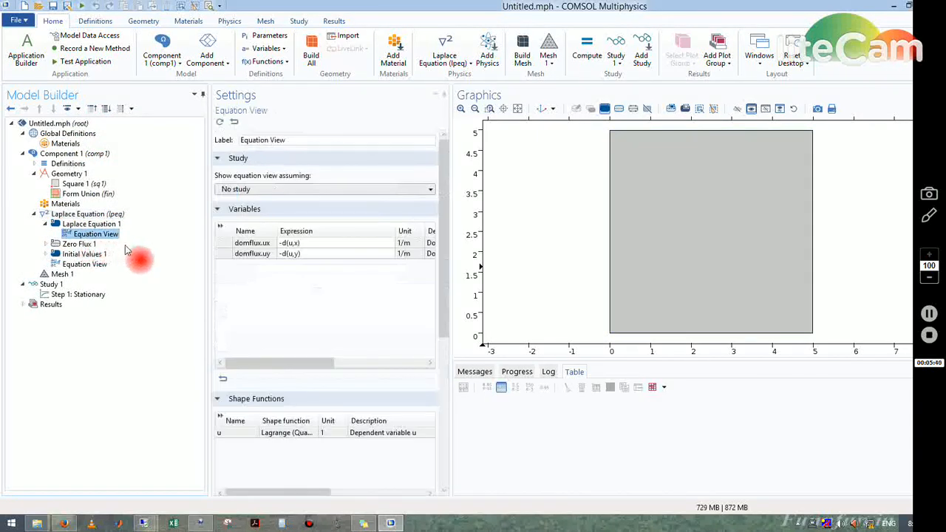
left_click(92, 224)
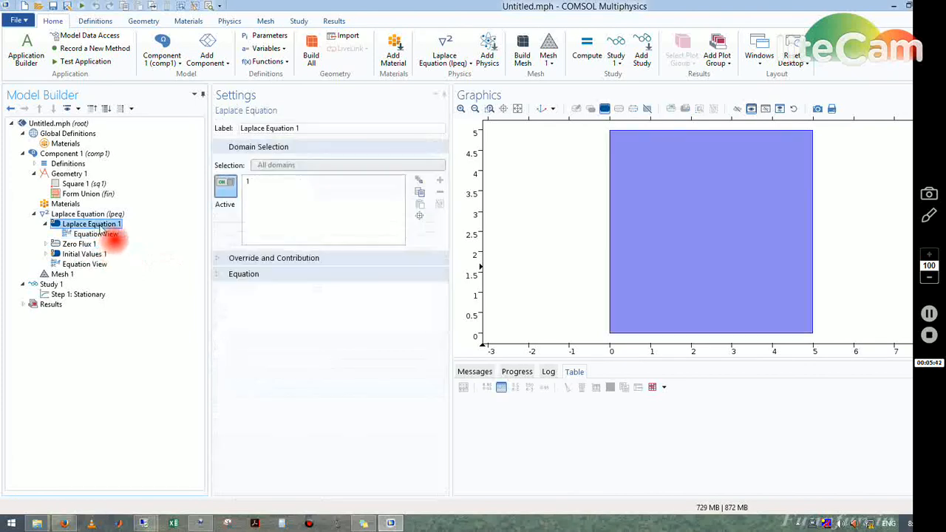
left_click(242, 273)
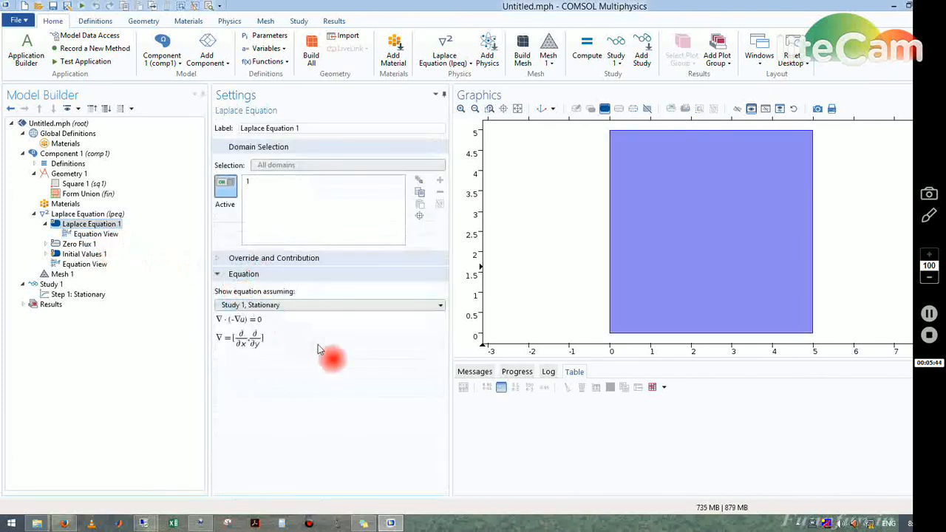
mouse_move(280, 338)
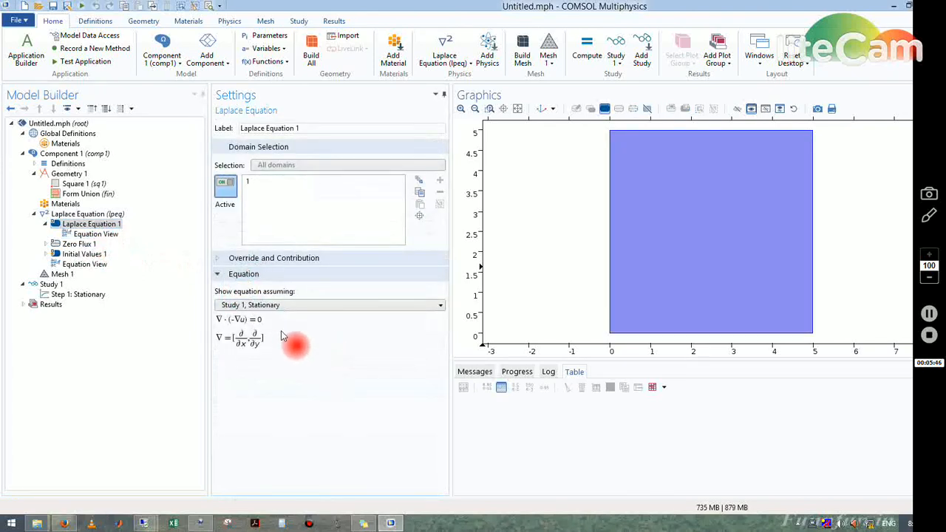
mouse_move(210, 323)
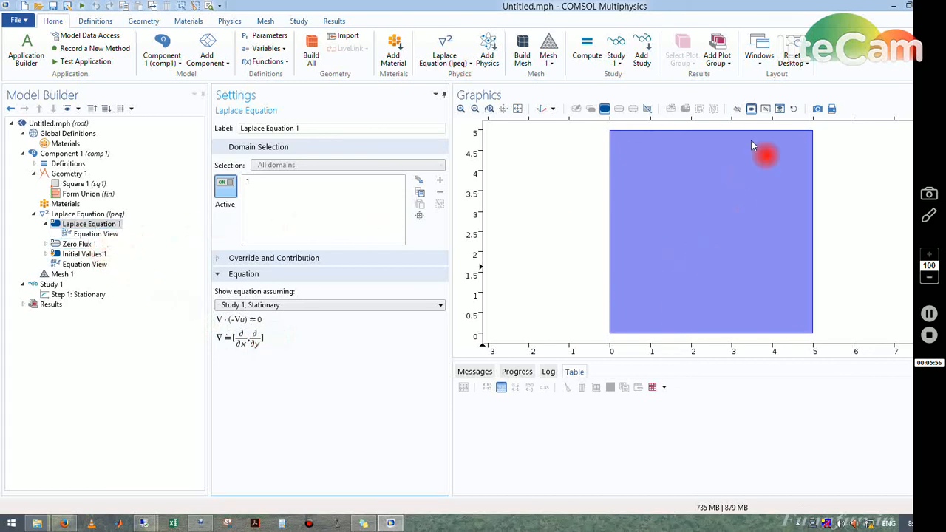
mouse_move(166, 379)
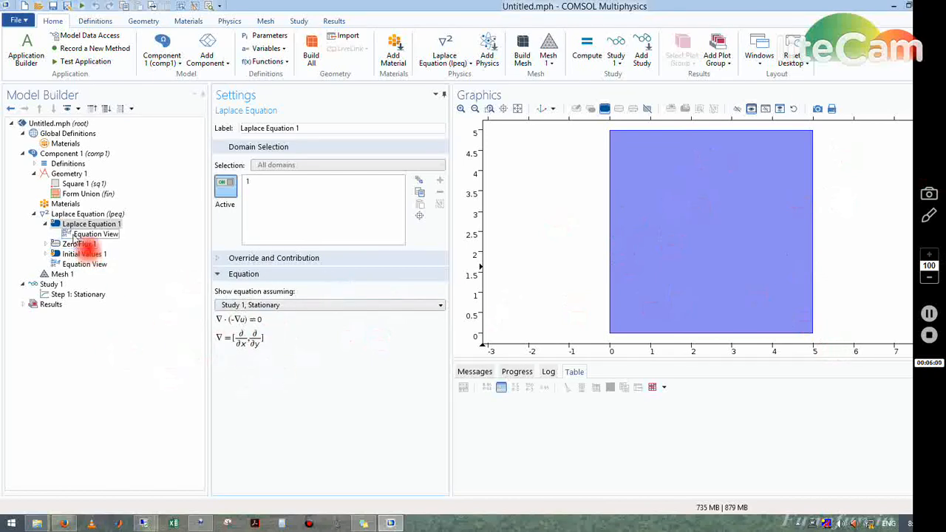
left_click(80, 212)
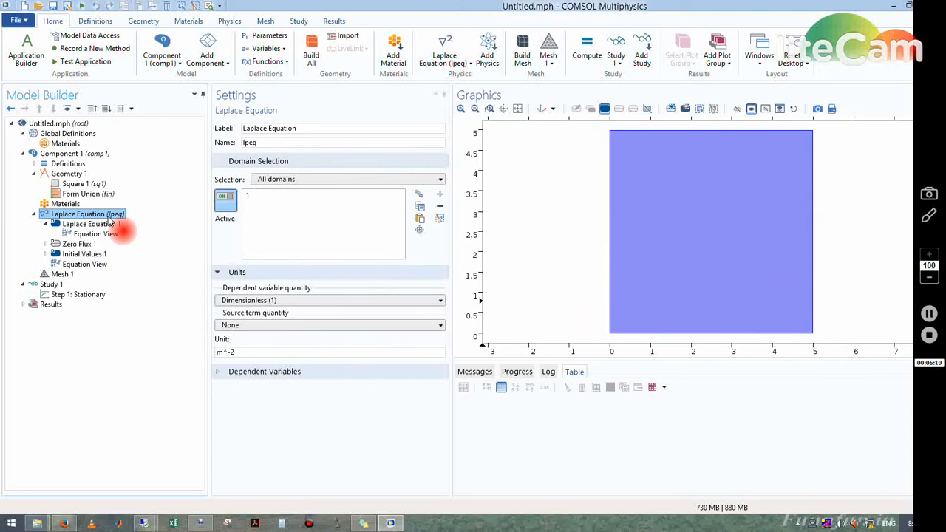
Step: Add two Dirichlet Boundary Conditions under the Laplace Equation physics
right_click(86, 213)
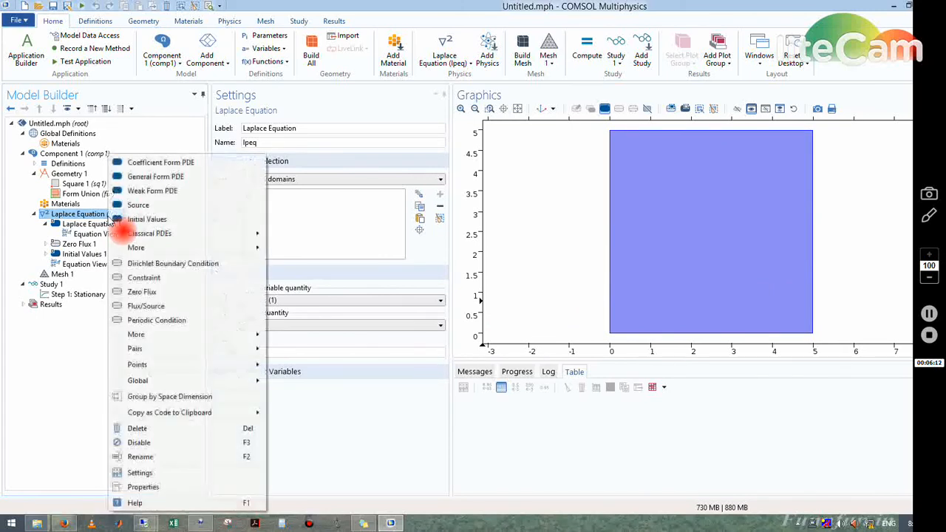
mouse_move(177, 278)
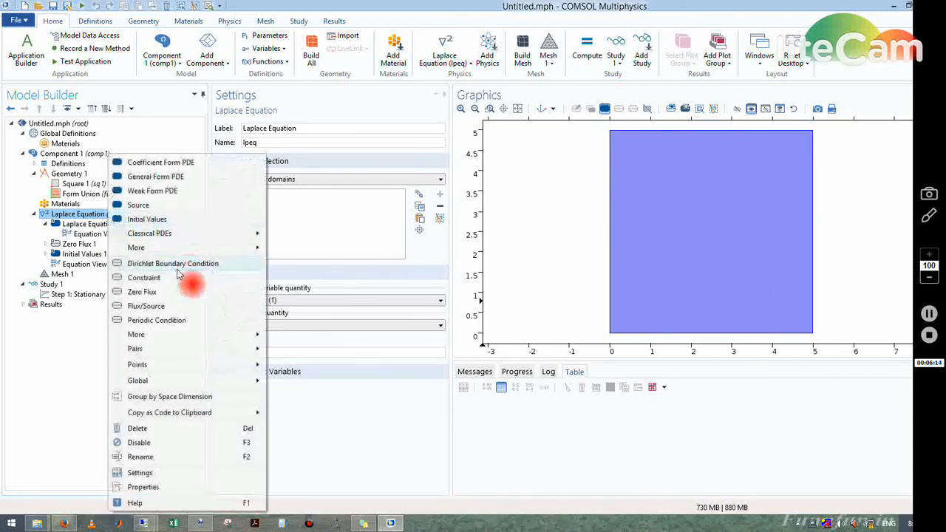
left_click(173, 263)
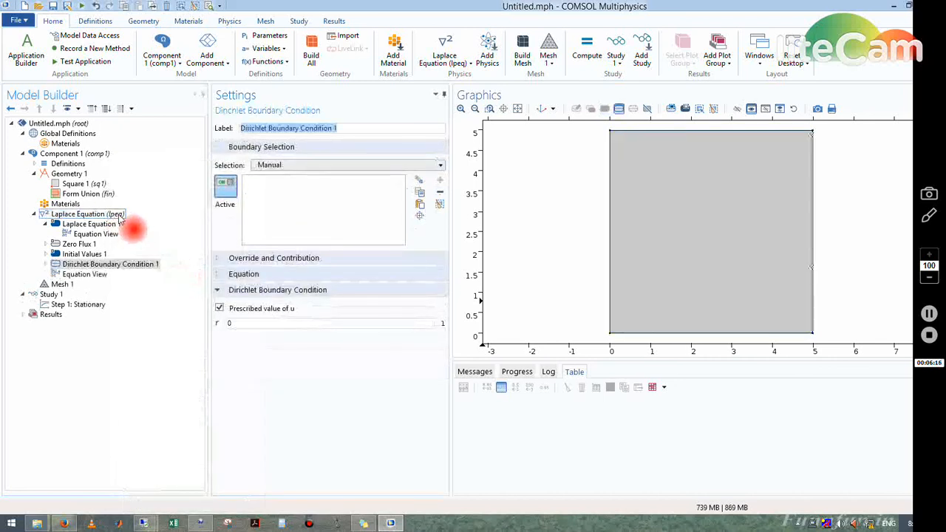
right_click(89, 224)
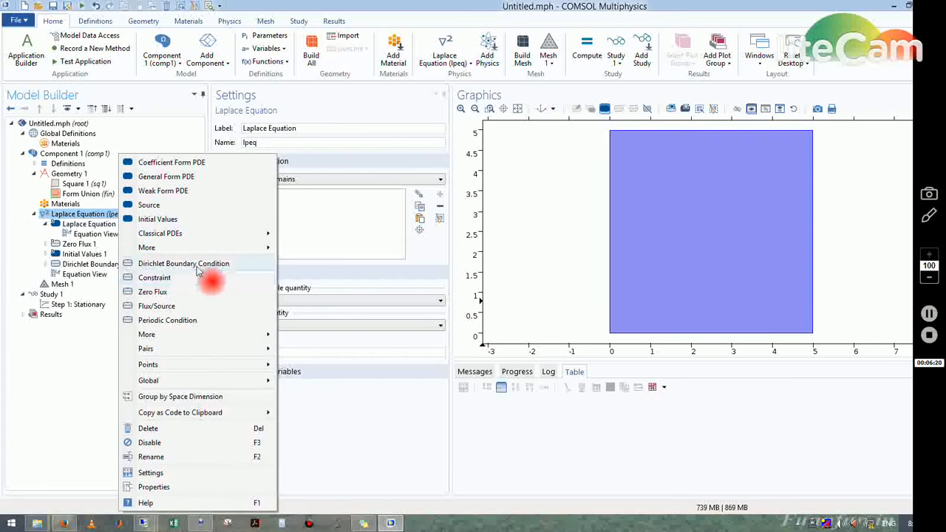
left_click(183, 263)
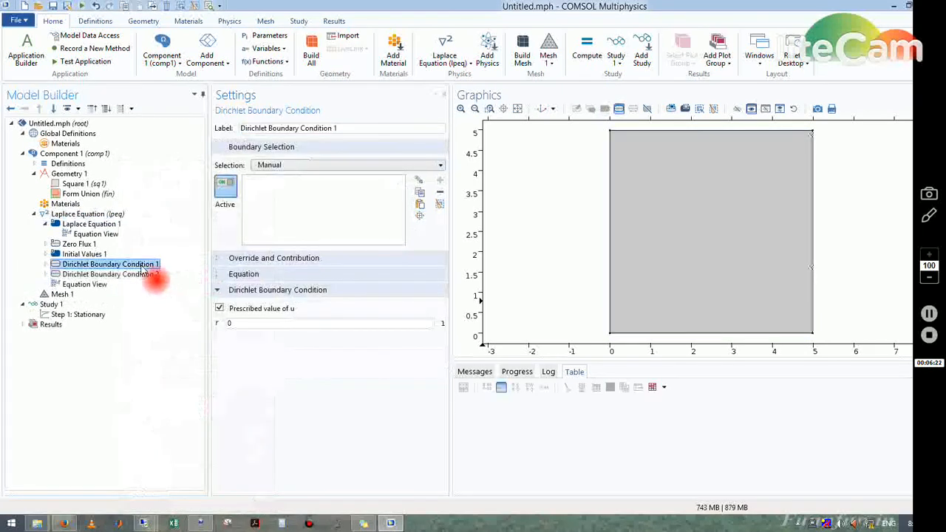
Step: Prescribe u = 400 on the top edge in the first Dirichlet condition
left_click(695, 133)
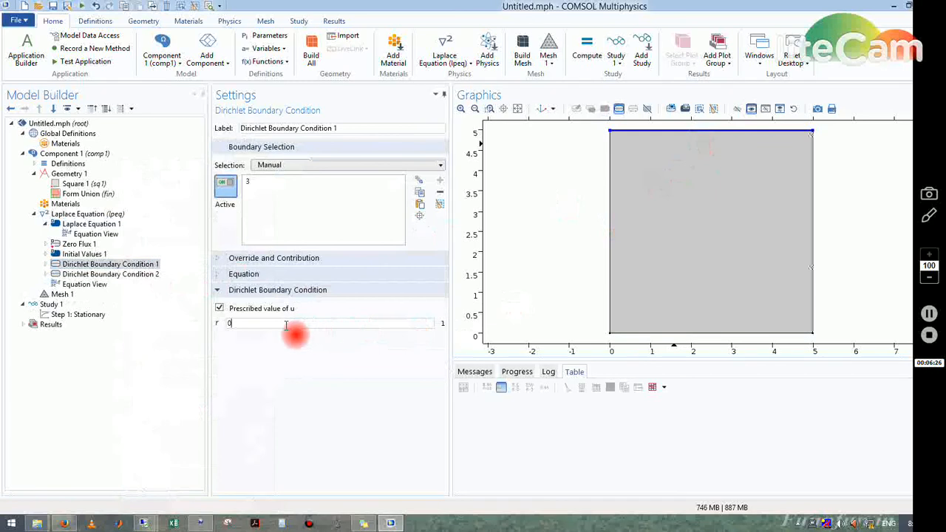
type("4")
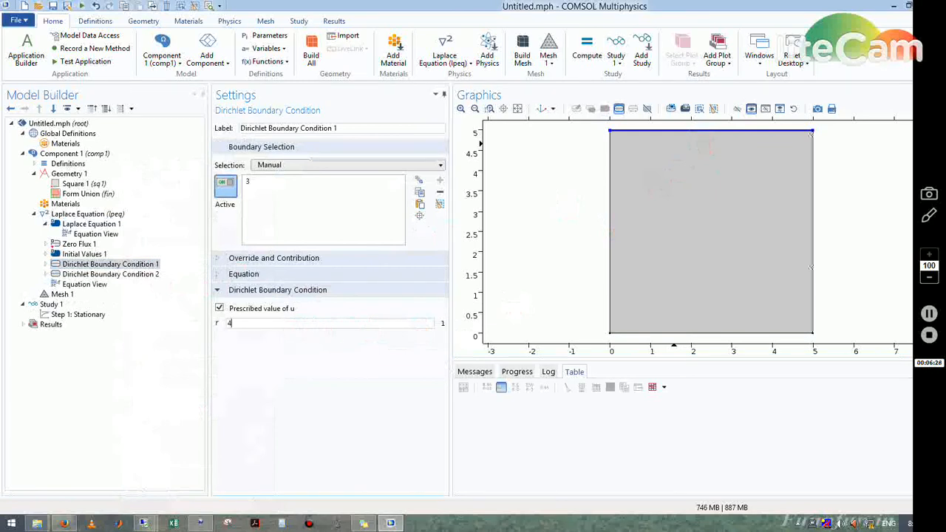
type("00")
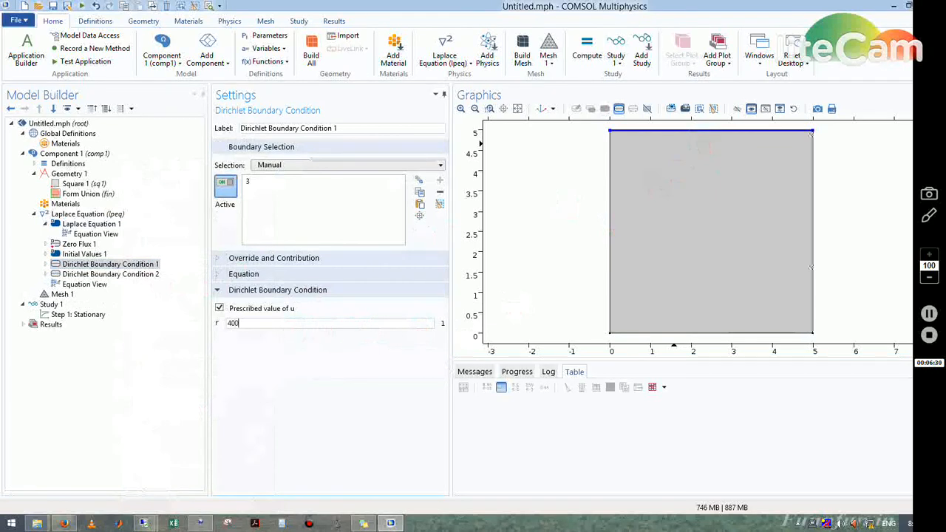
left_click(109, 274)
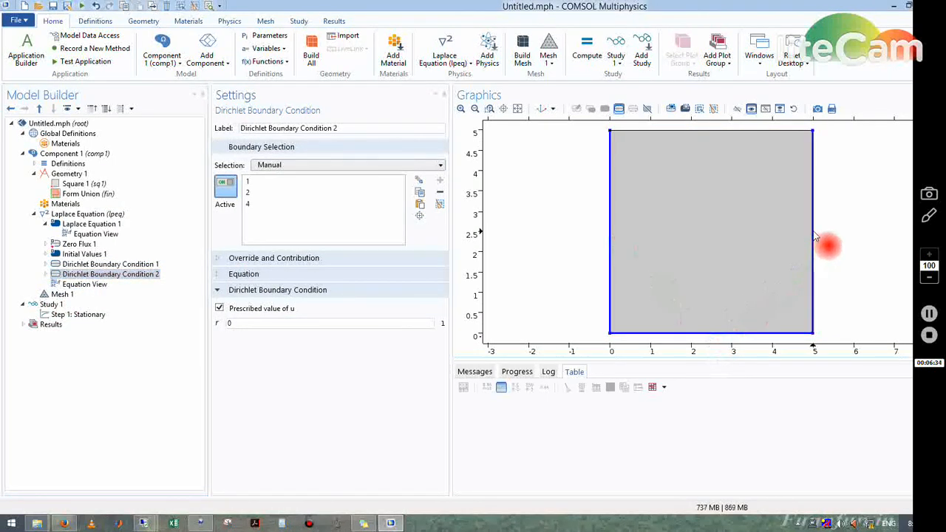
Step: Prescribe u = 298 in the second Dirichlet condition and review both conditions and the physics node
triple_click(328, 322)
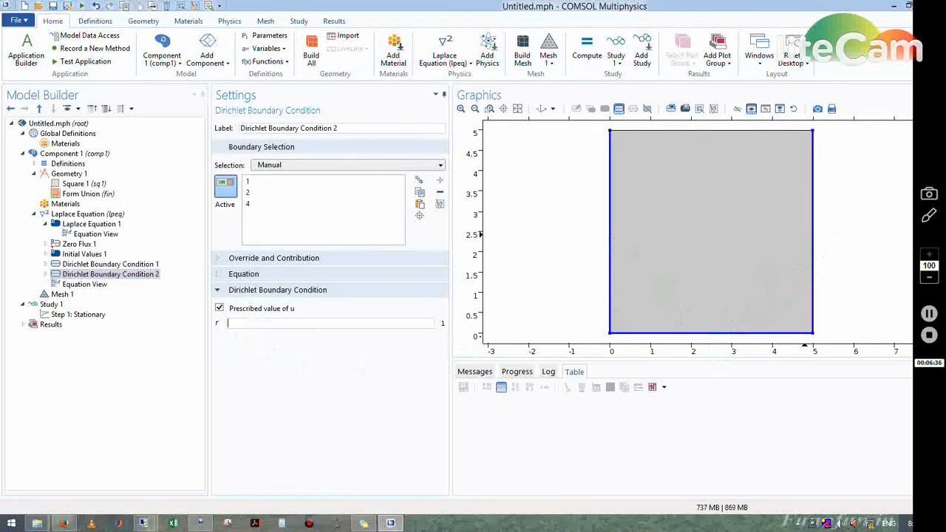
type("298")
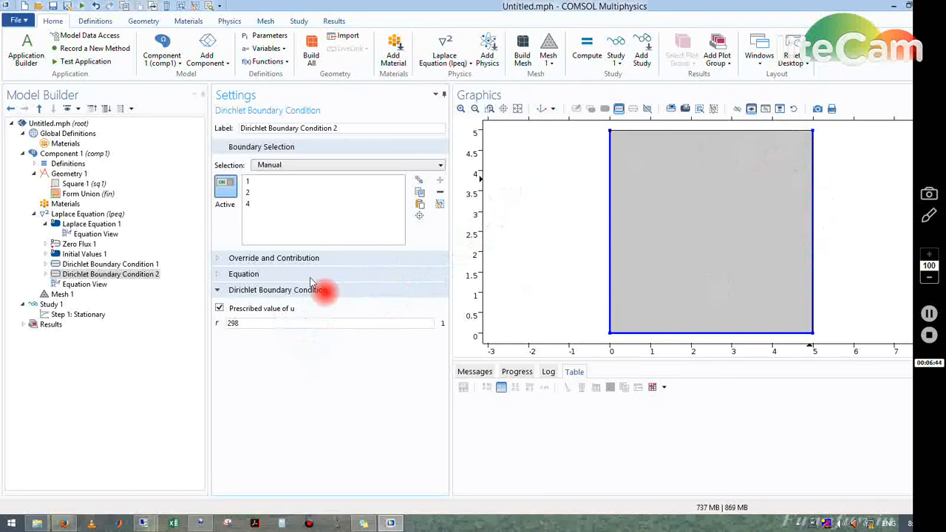
left_click(109, 263)
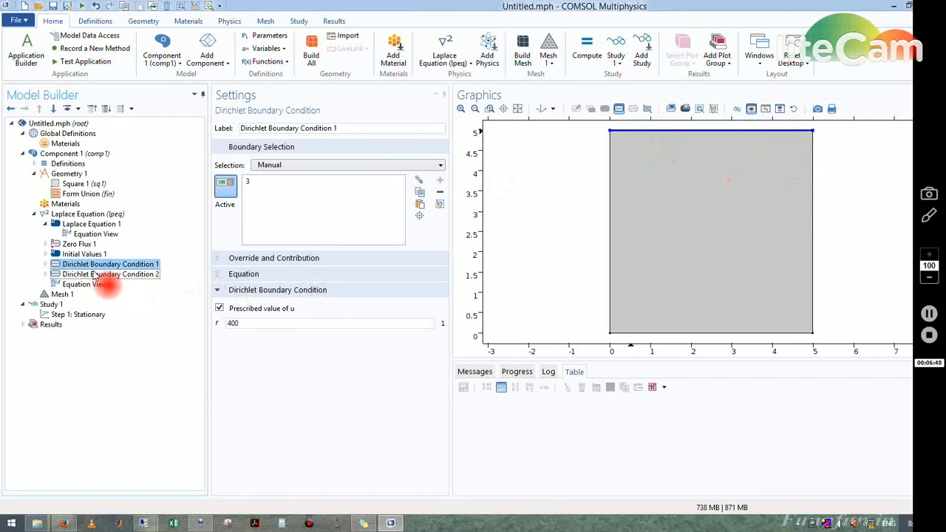
left_click(110, 273)
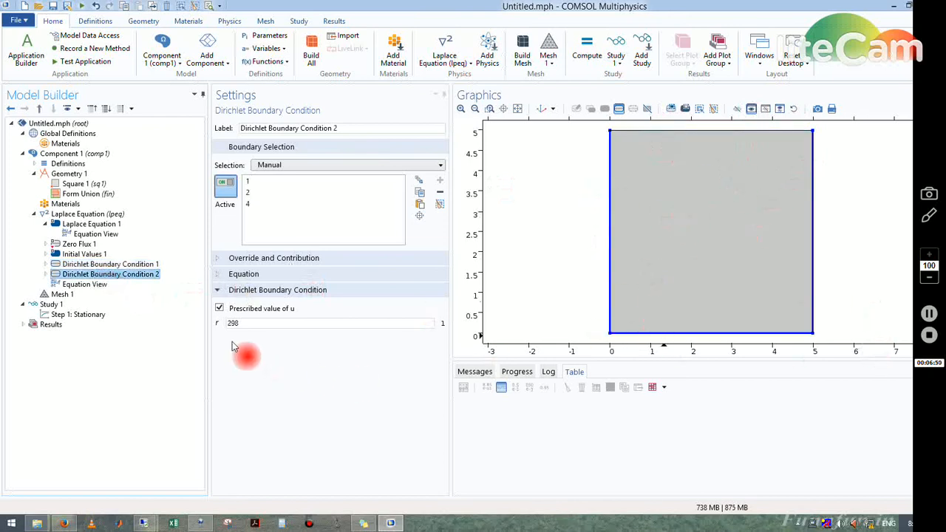
mouse_move(354, 367)
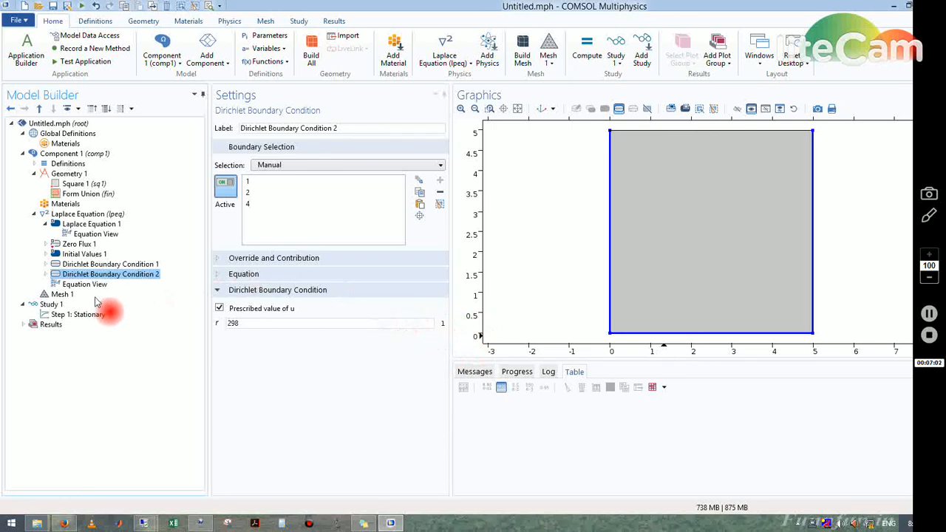
left_click(91, 213)
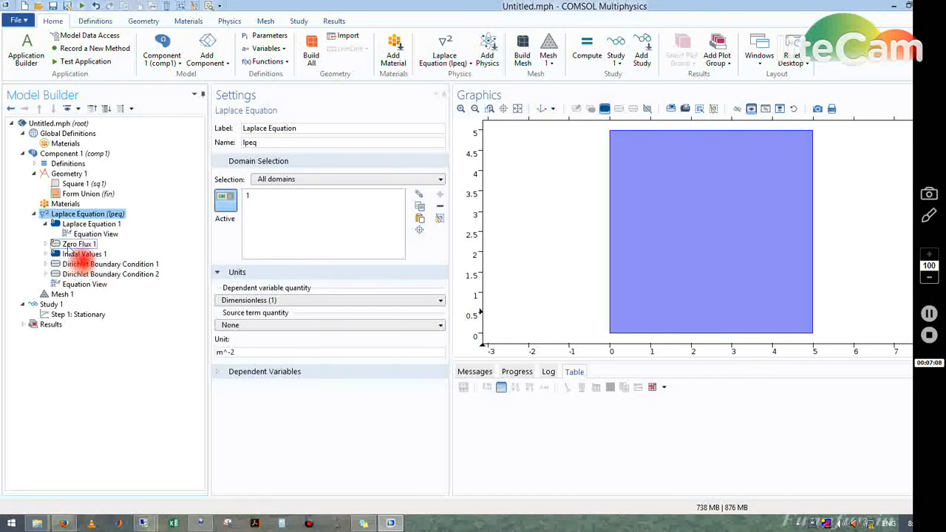
left_click(92, 225)
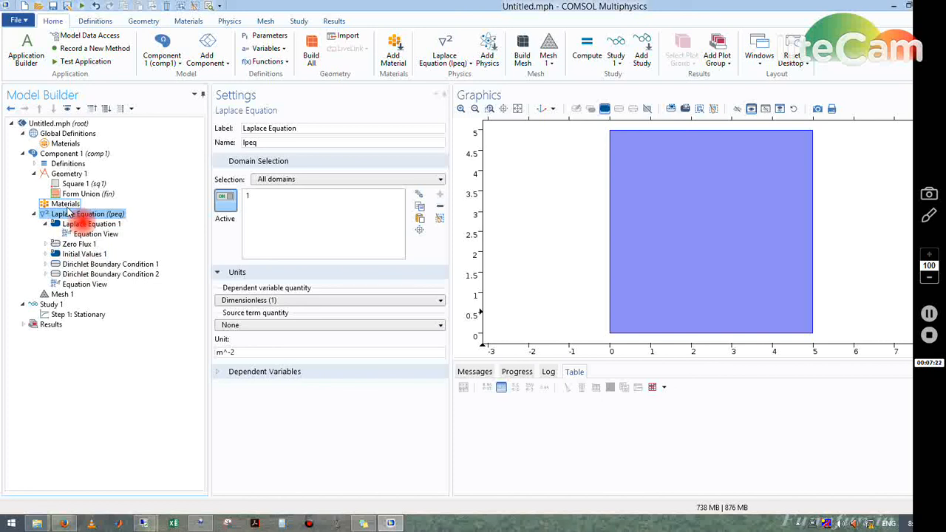
mouse_move(68, 299)
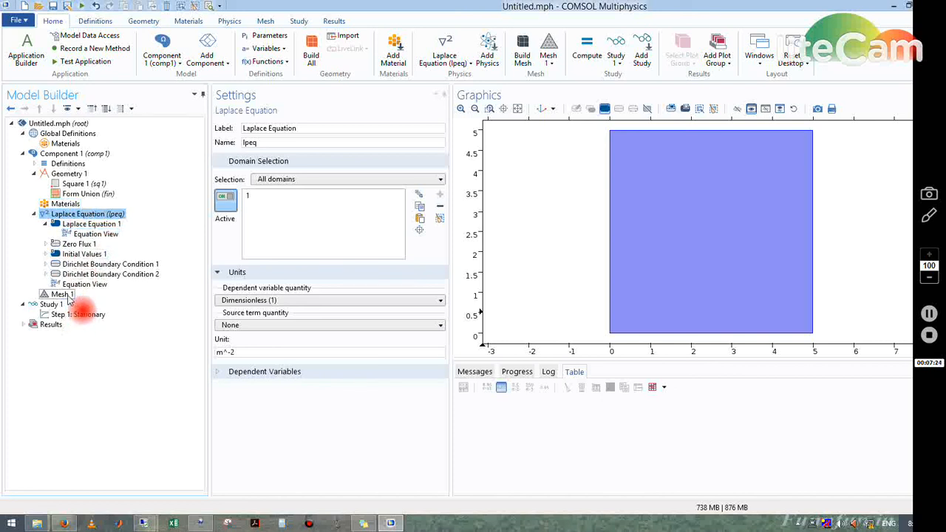
Step: Build the triangular mesh on the square and compute the stationary study
left_click(62, 293)
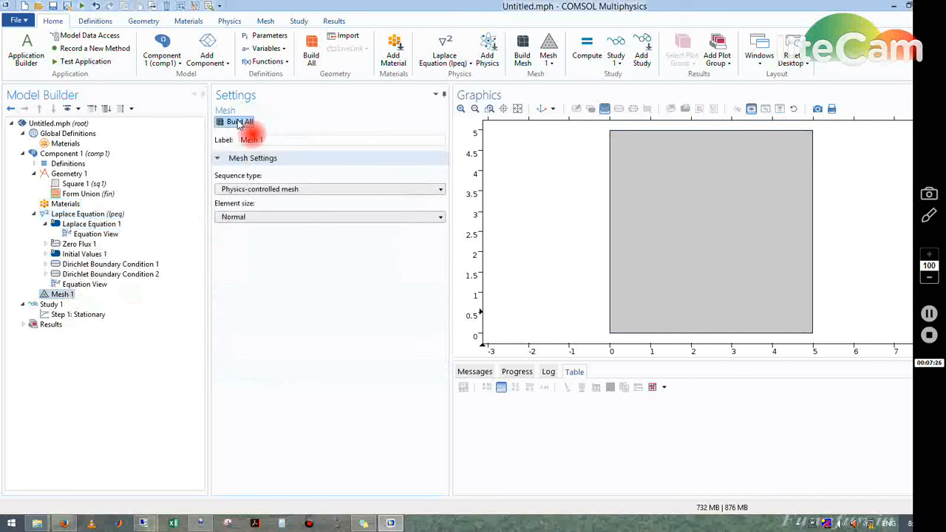
left_click(240, 121)
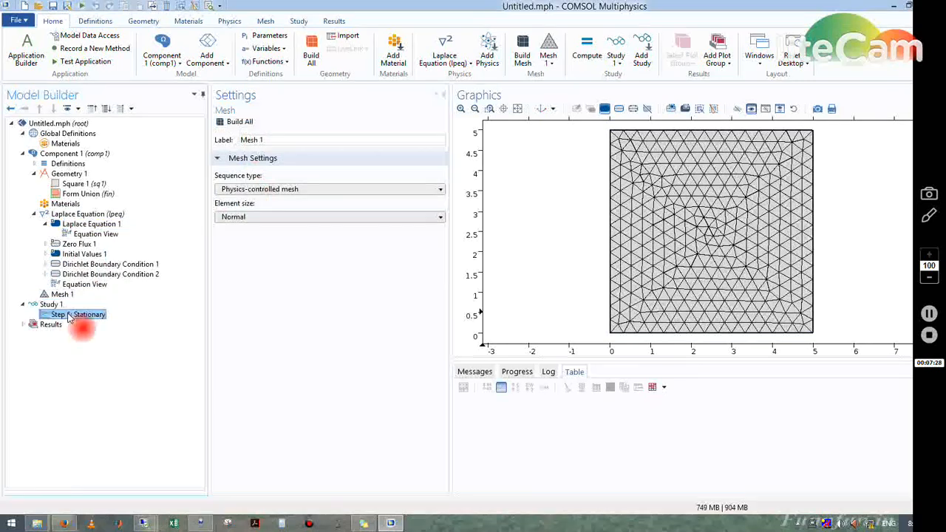
left_click(76, 314)
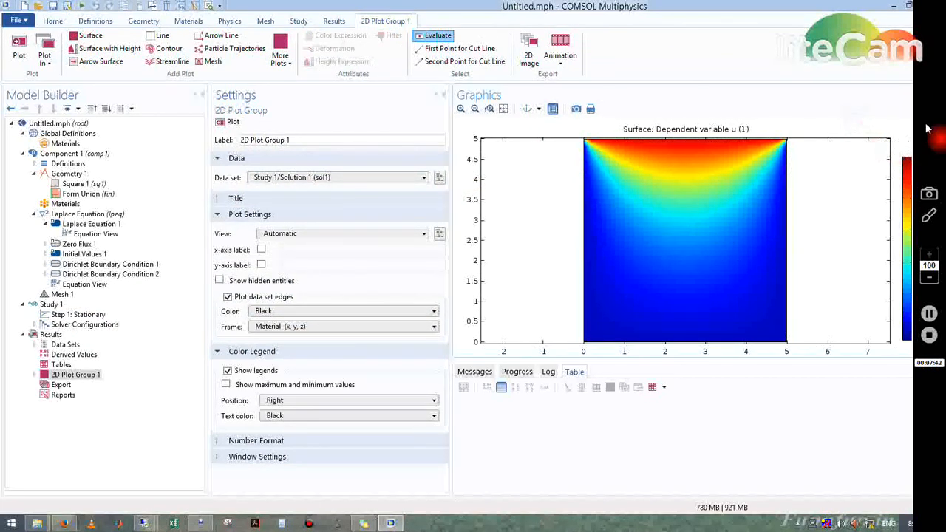
Step: Probe u at several points on the surface plot, reading values such as 389.96 and 367.33
left_click(343, 311)
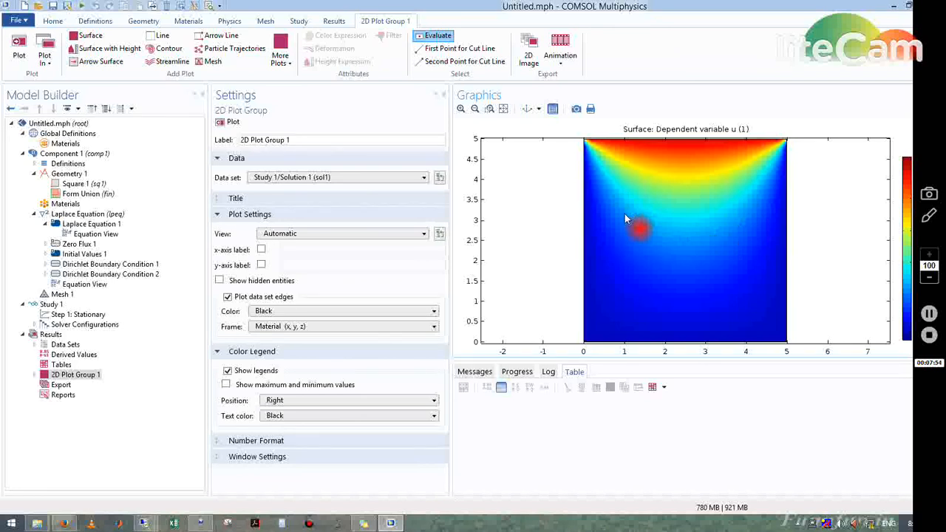
mouse_move(681, 154)
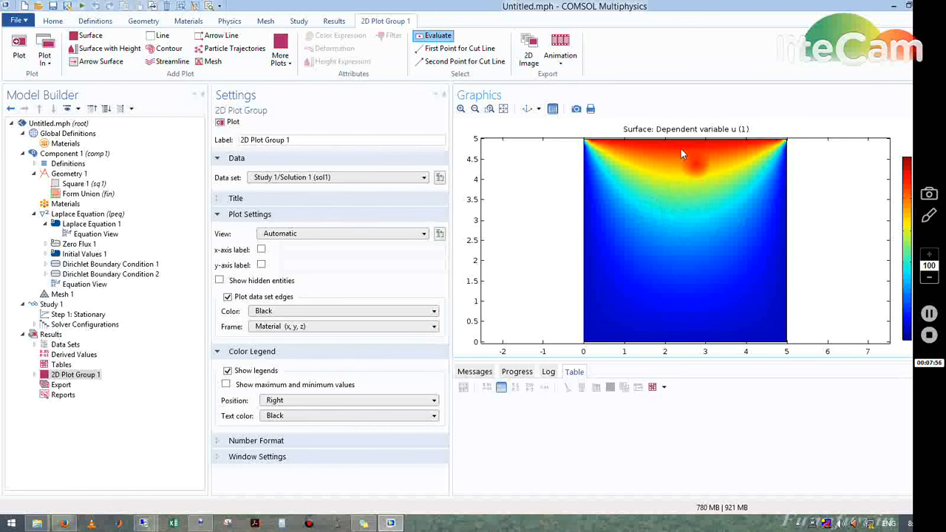
left_click(695, 189)
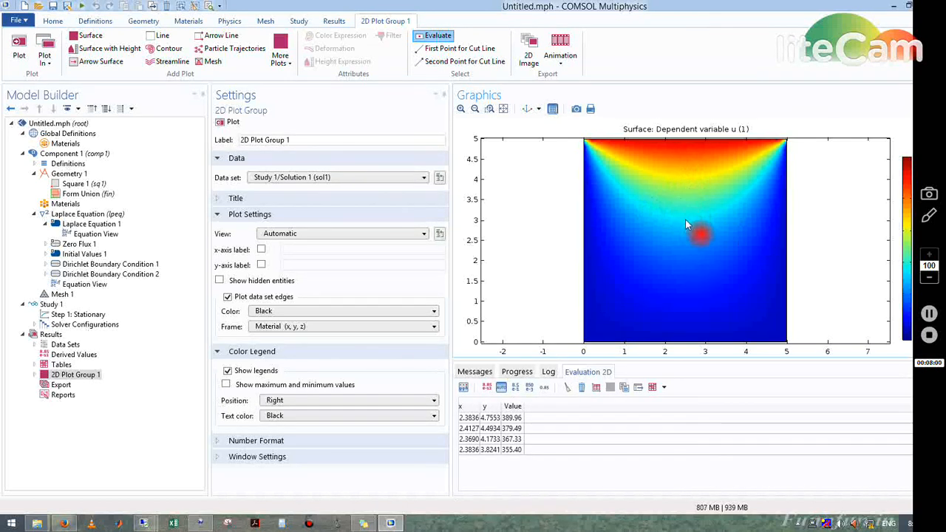
left_click(544, 277)
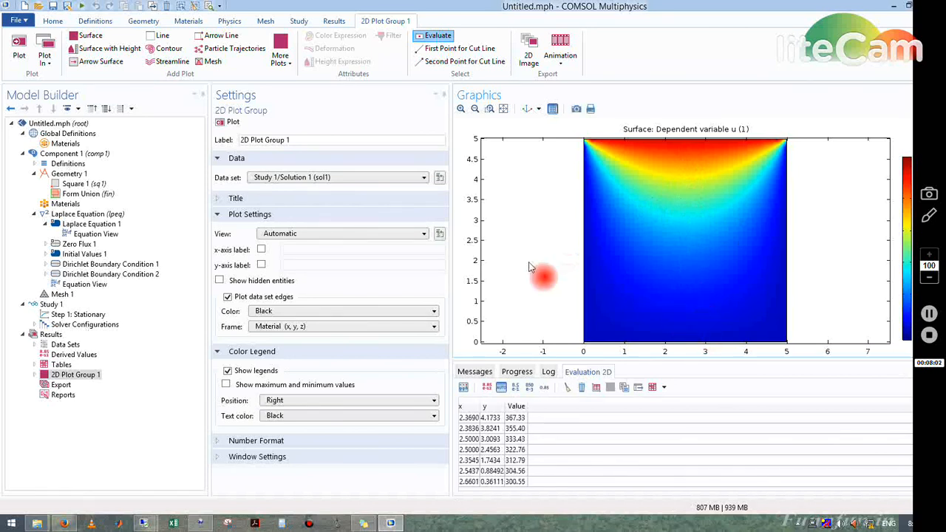
mouse_move(673, 168)
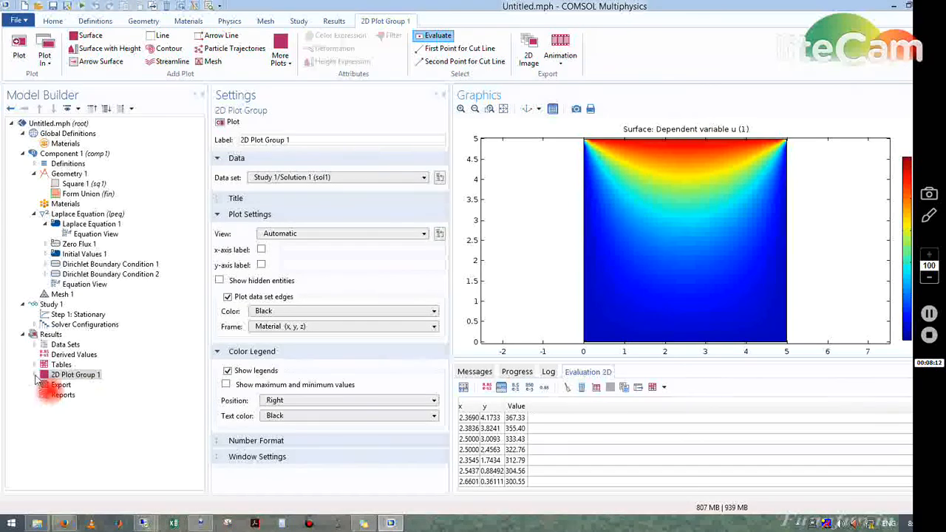
Step: Add a 20-level contour plot of u to 2D Plot Group 1 over the surface plot
right_click(74, 376)
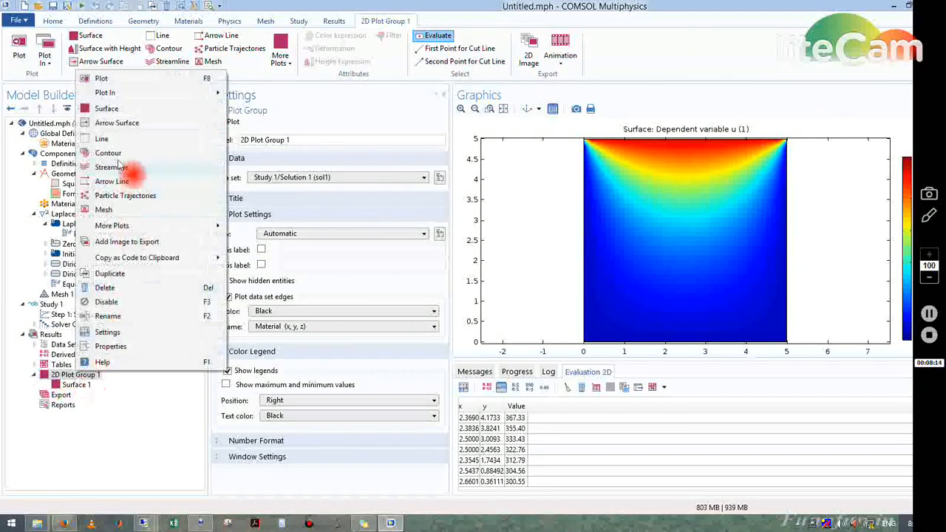
left_click(108, 152)
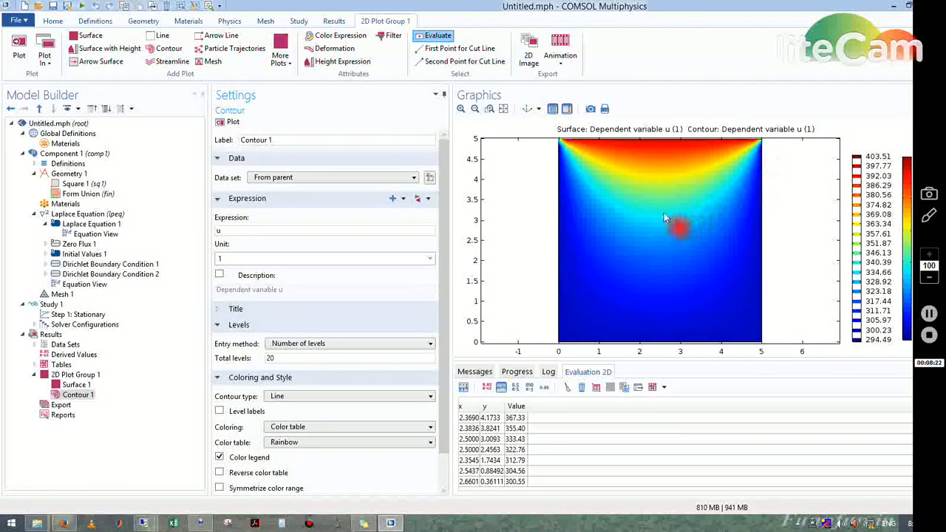
mouse_move(574, 185)
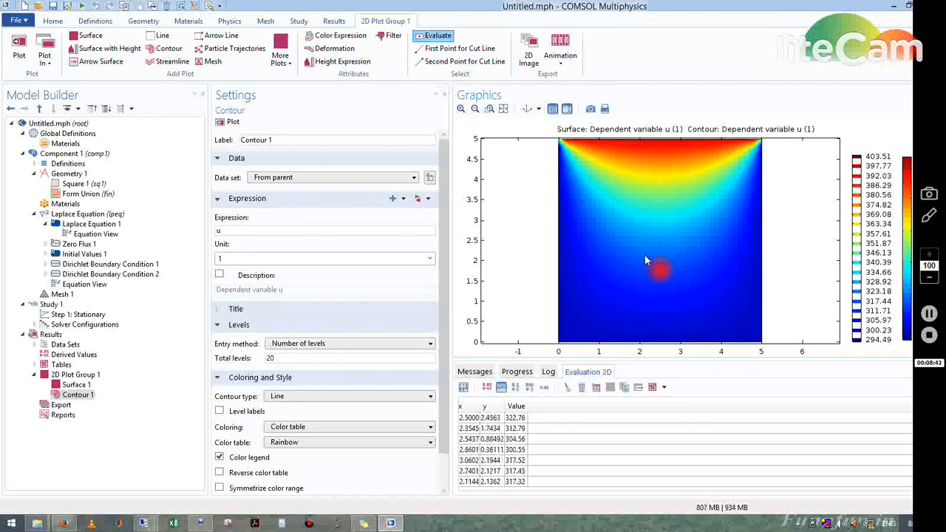
mouse_move(609, 240)
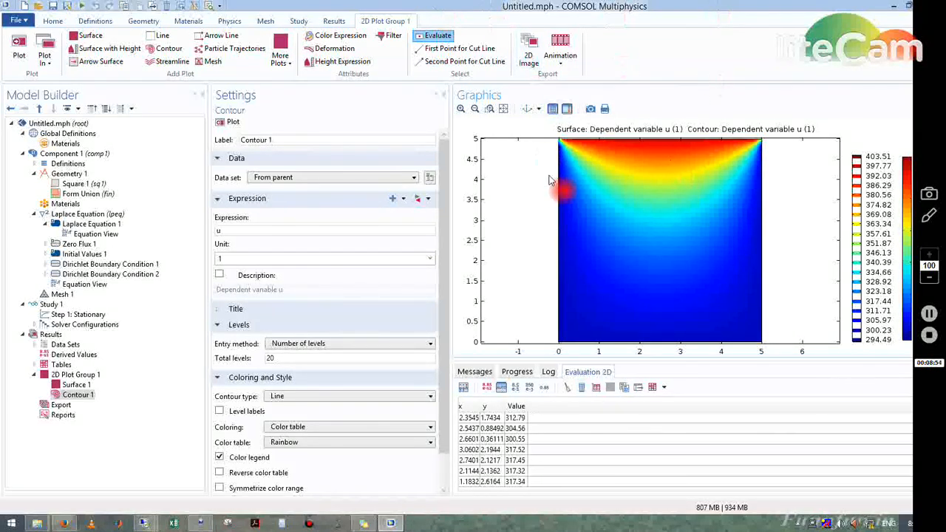
mouse_move(569, 169)
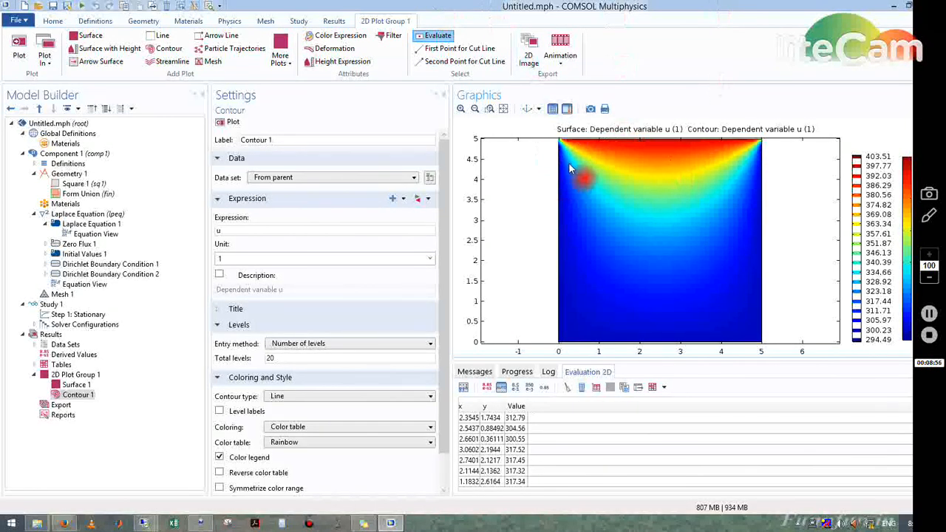